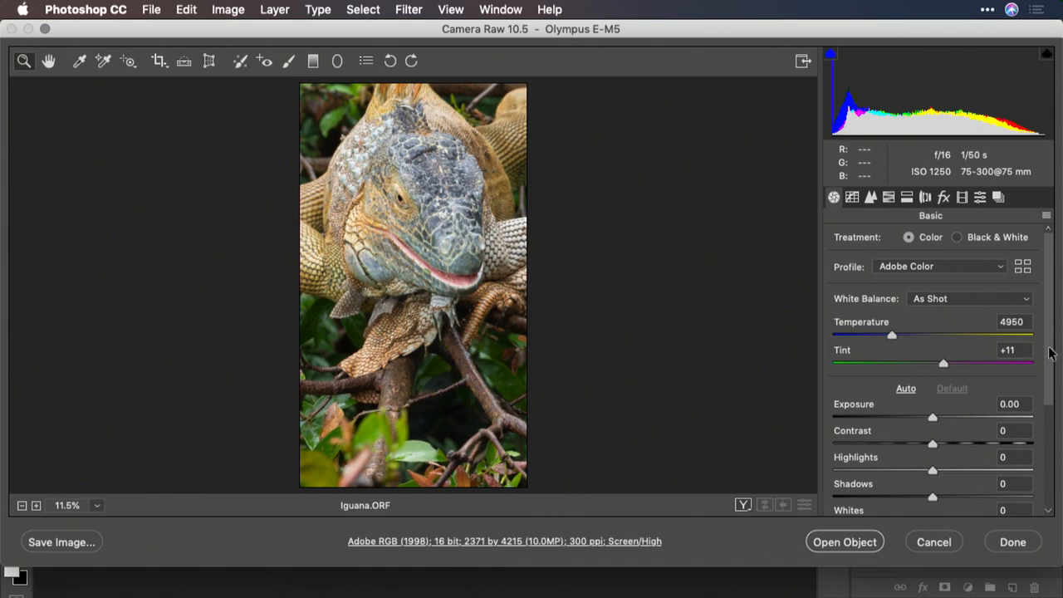
Adjust the iguana raw: whites +35 and shadows +23 alongside highlights -50
scroll(down, 3)
text(-50)
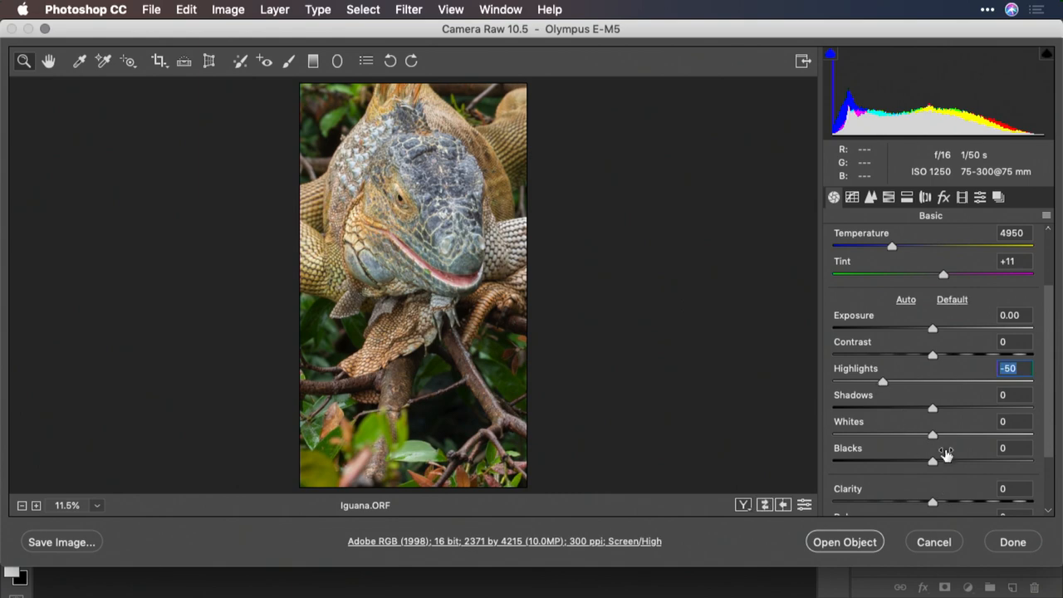
drag(931, 436, 966, 435)
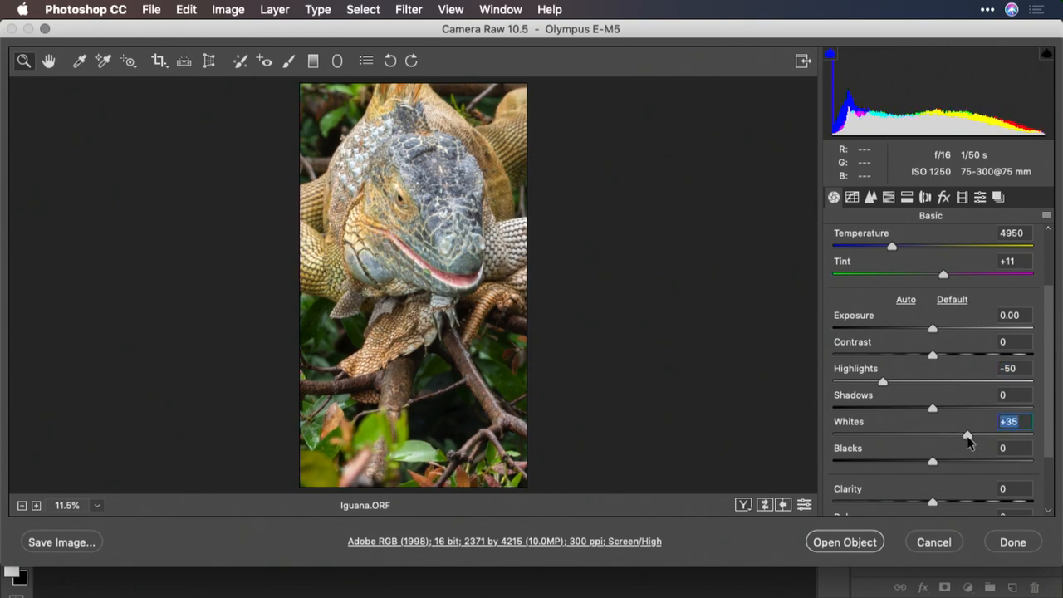
drag(933, 407, 963, 407)
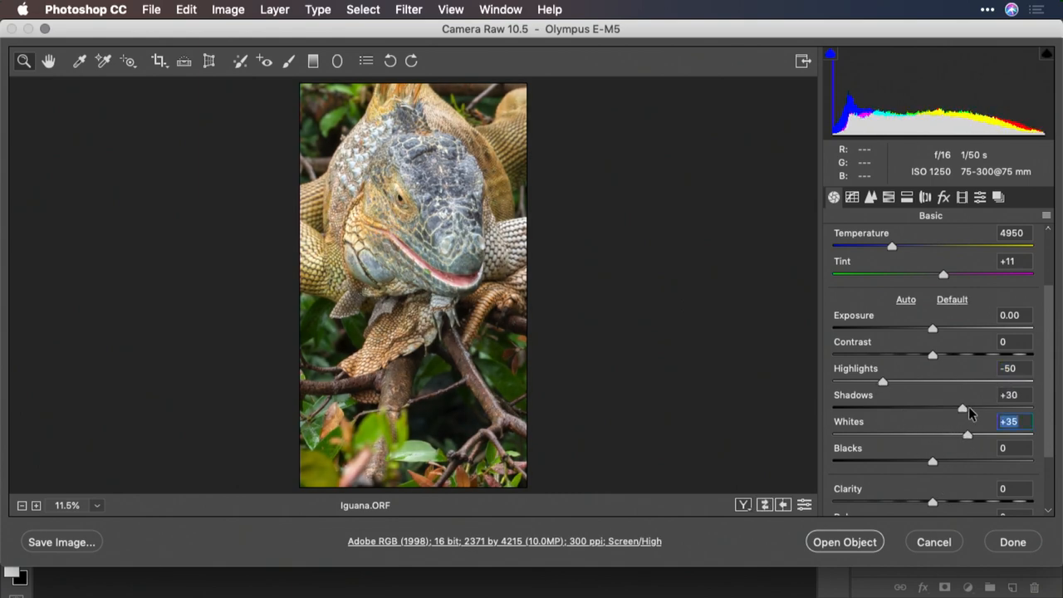
drag(965, 409, 956, 408)
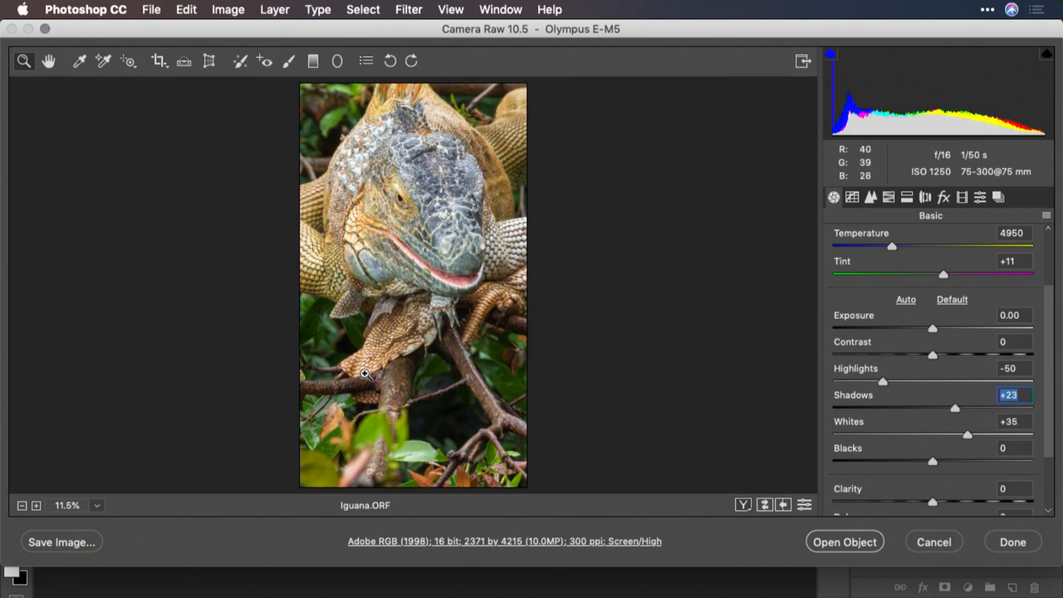
mouse_move(487, 298)
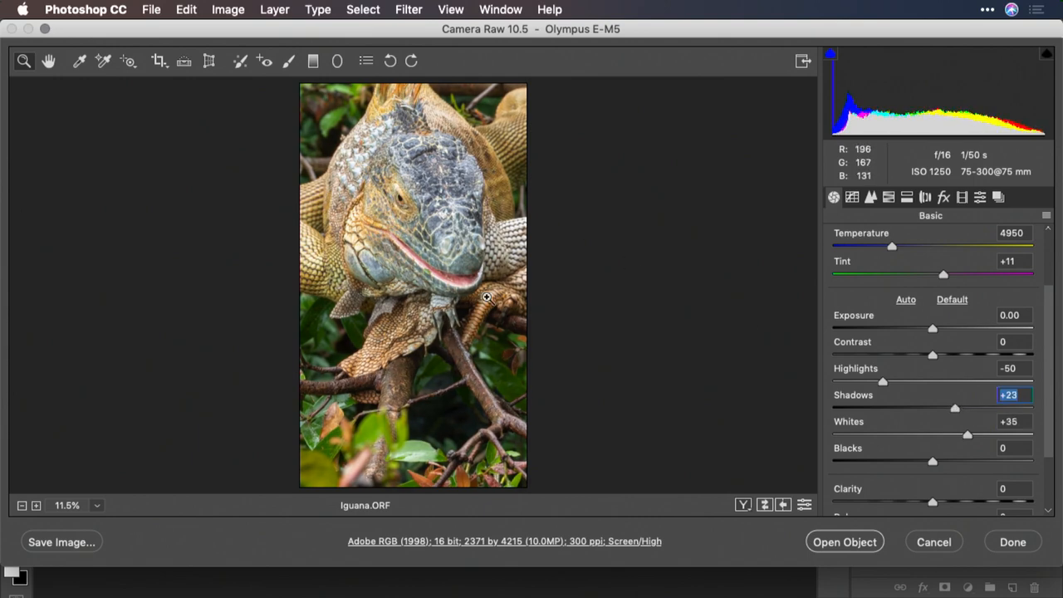
mouse_move(548, 548)
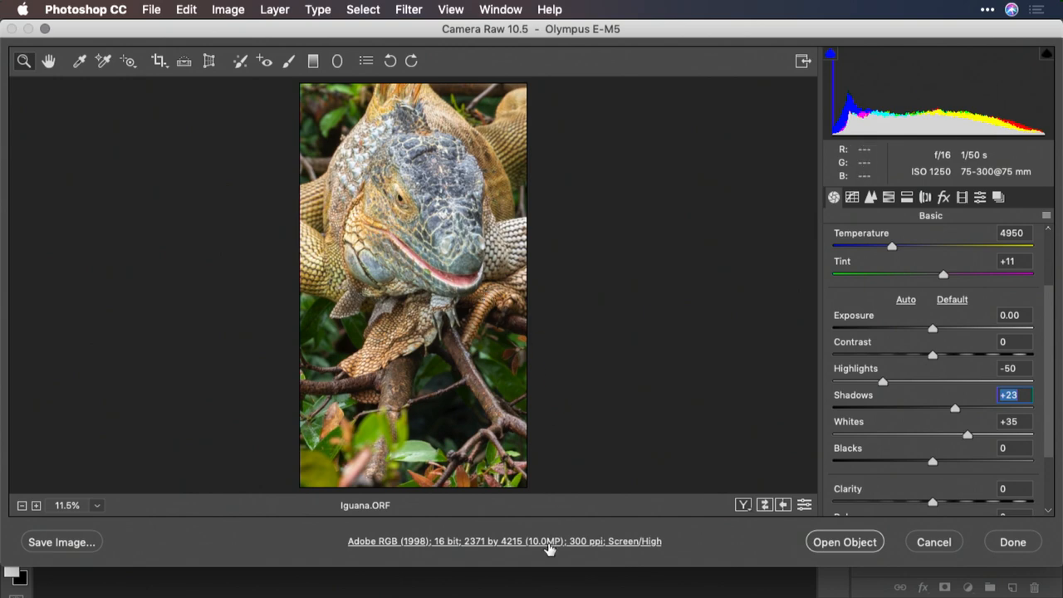
Confirm Workflow Options keeps Open as Smart Objects and open the raw as a smart object
click(505, 542)
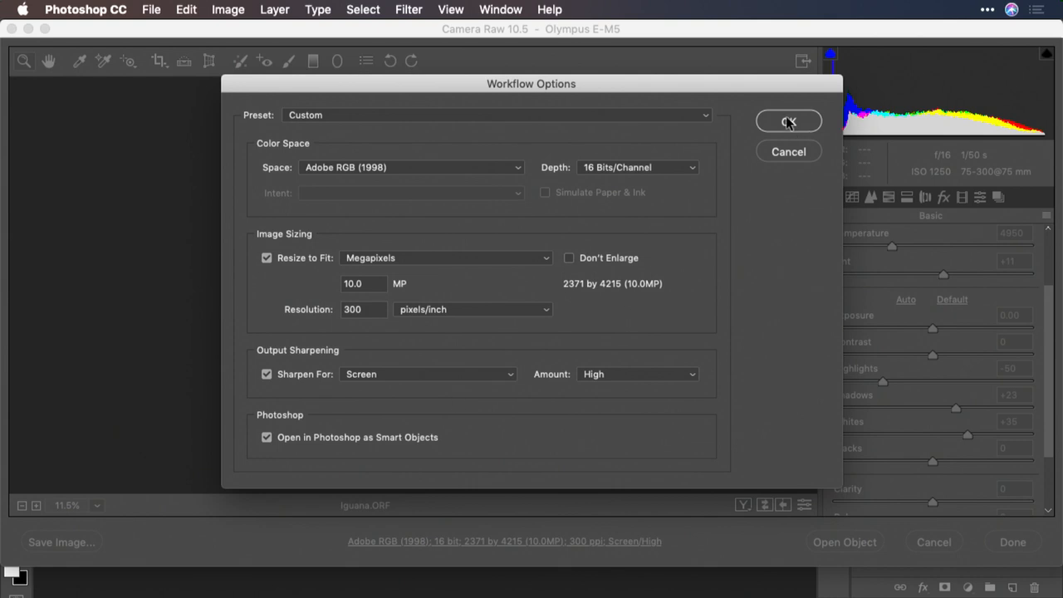
click(787, 120)
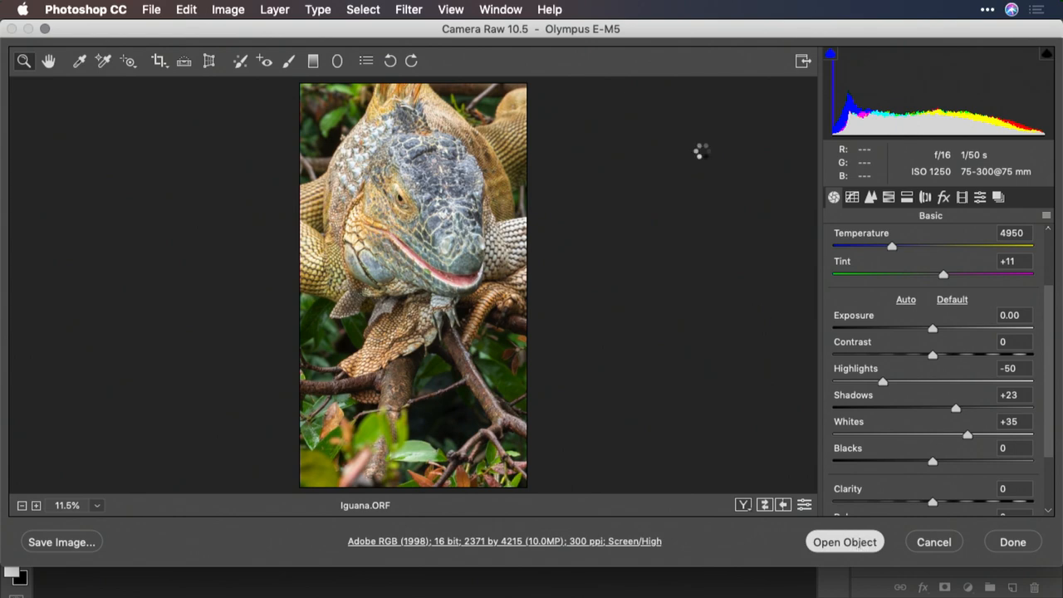
click(844, 542)
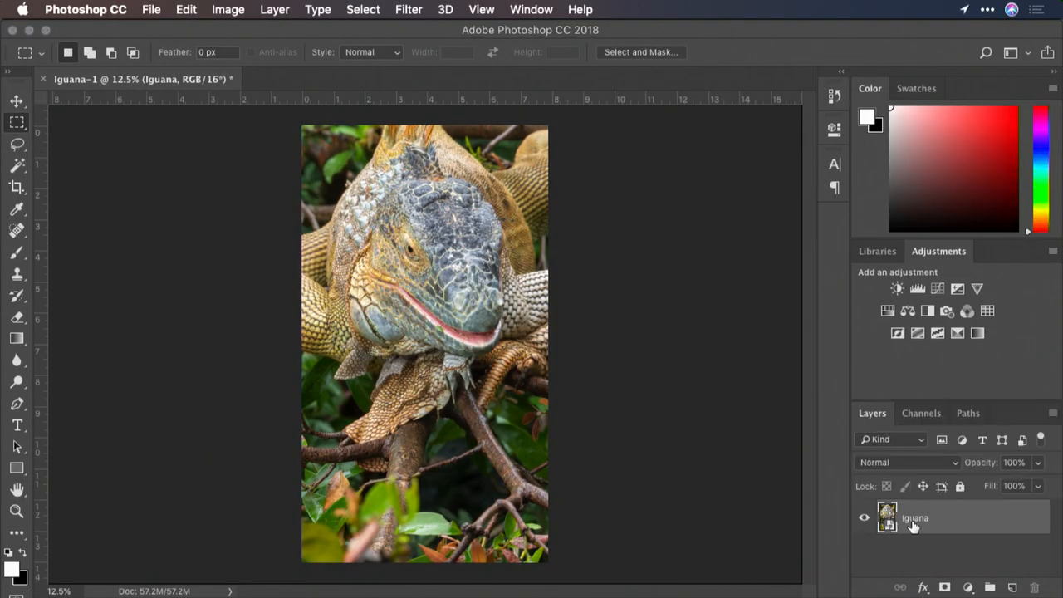
Choose Aurora HDR 2019 from the Filter menu's Skylum Software entry
click(408, 10)
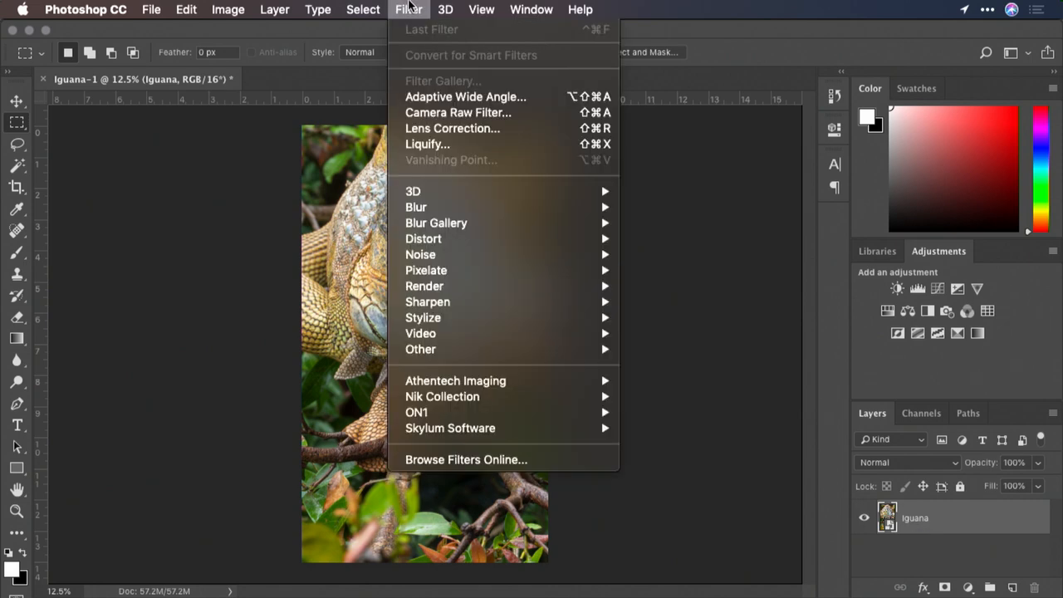
mouse_move(518, 396)
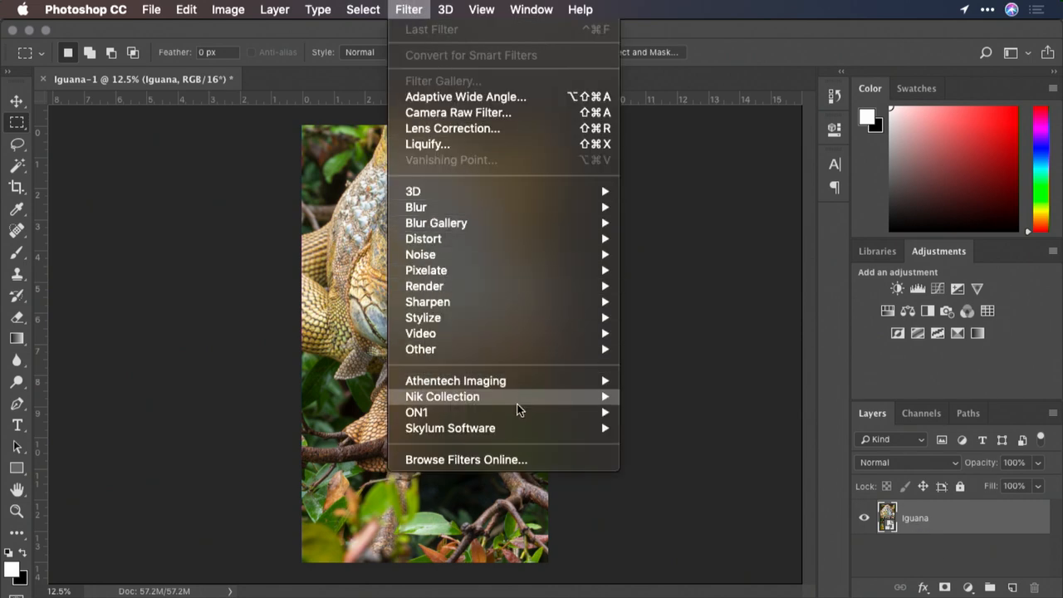
mouse_move(450, 429)
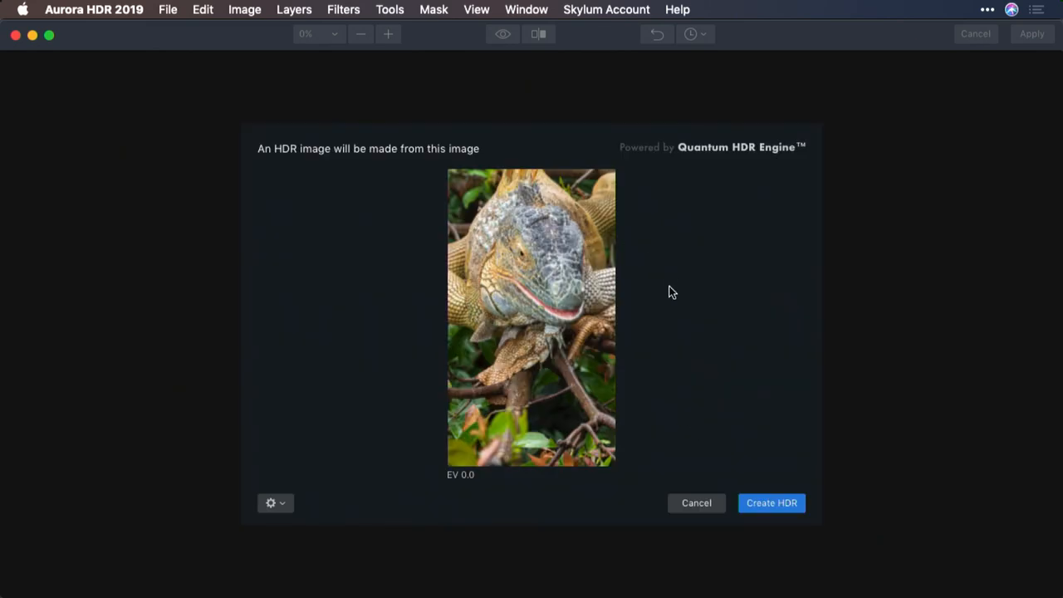
Review the gear options for chromatic aberration reduction and create the HDR image
click(271, 502)
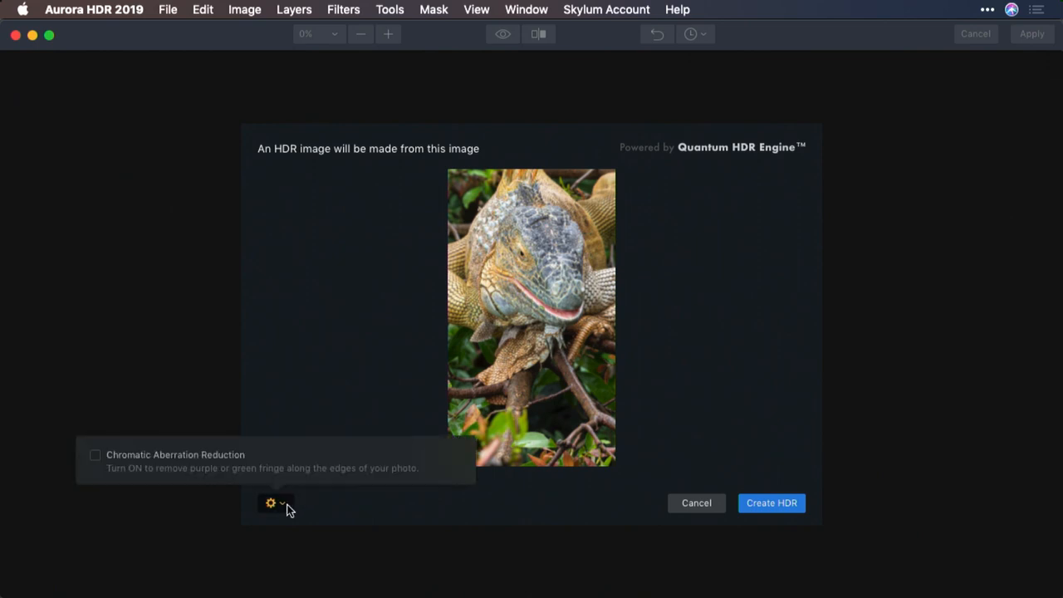
mouse_move(173, 460)
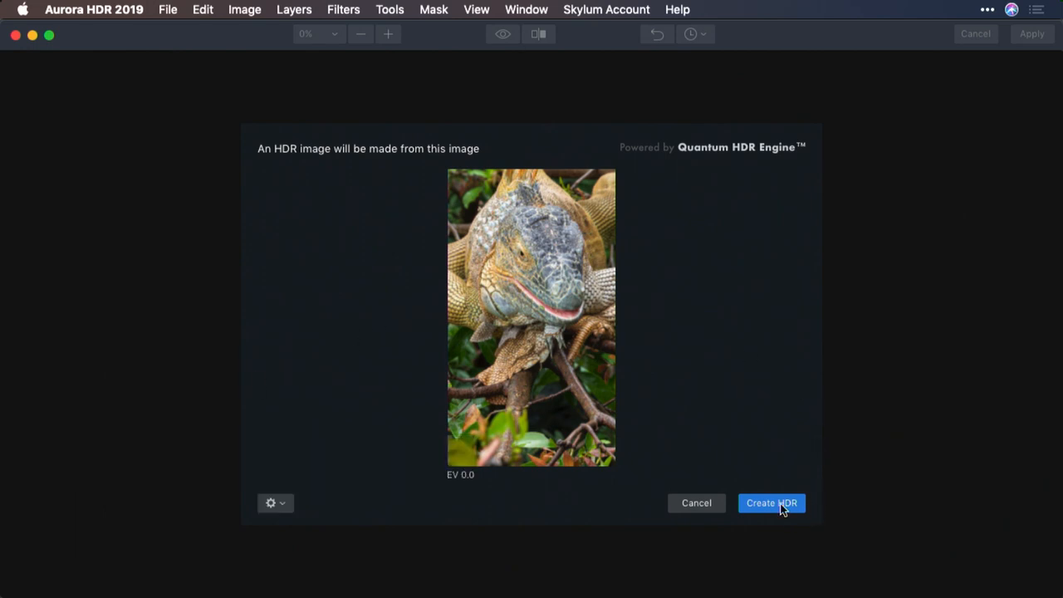
click(771, 501)
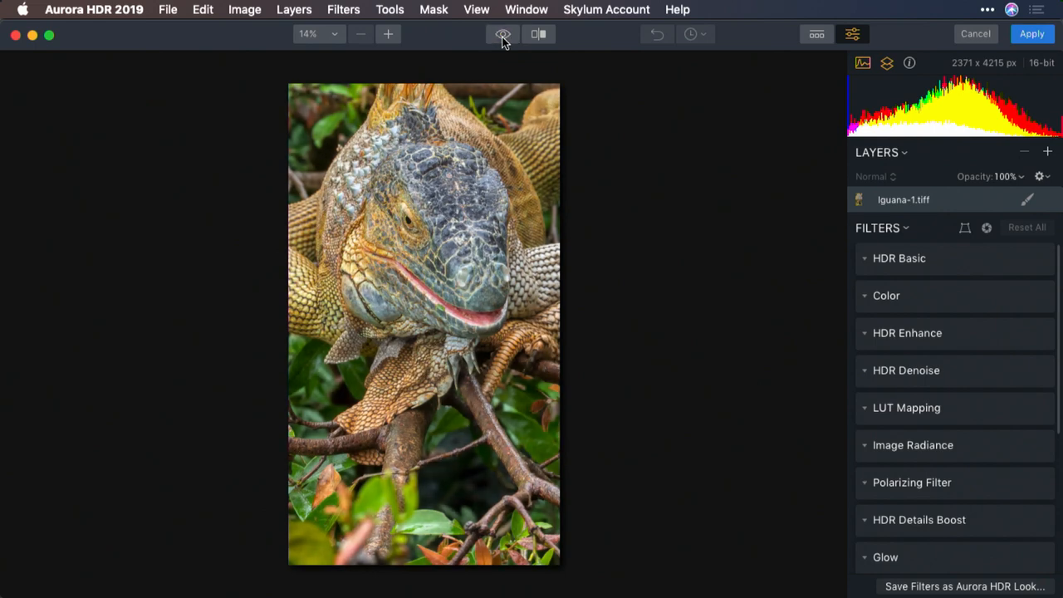
click(502, 34)
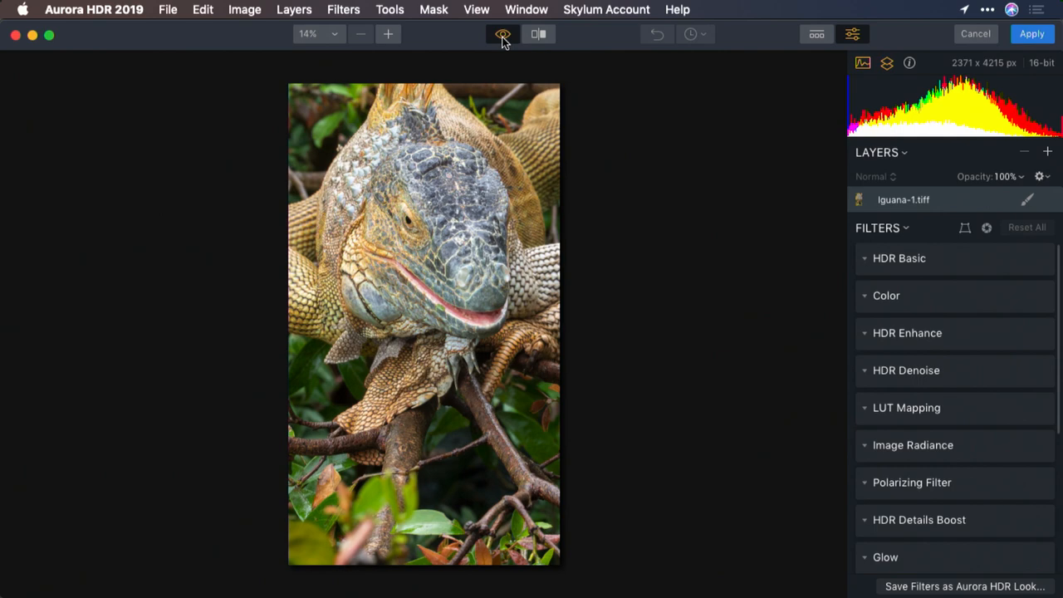
click(501, 34)
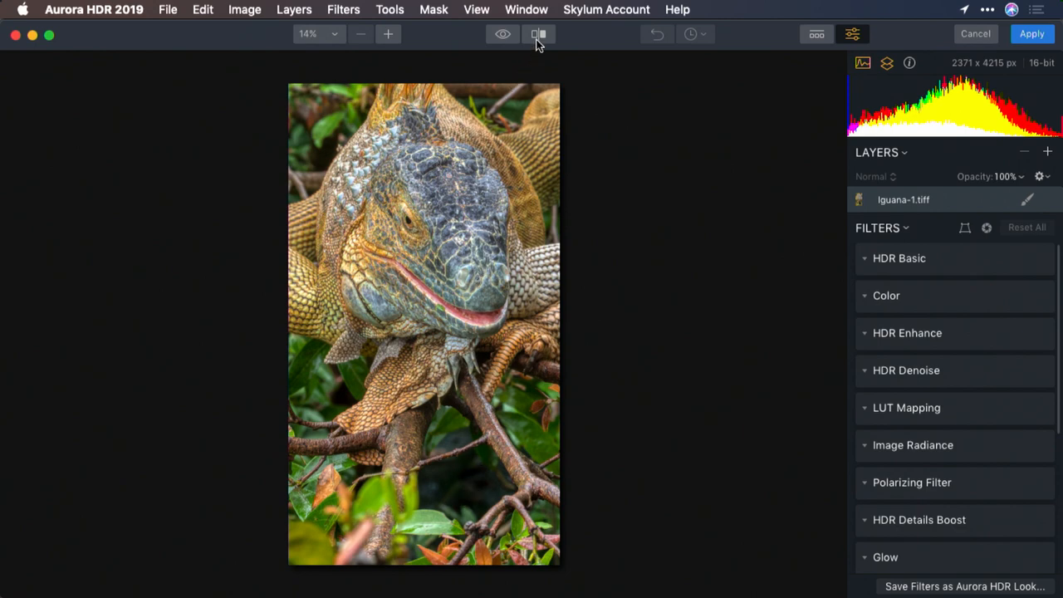
click(539, 34)
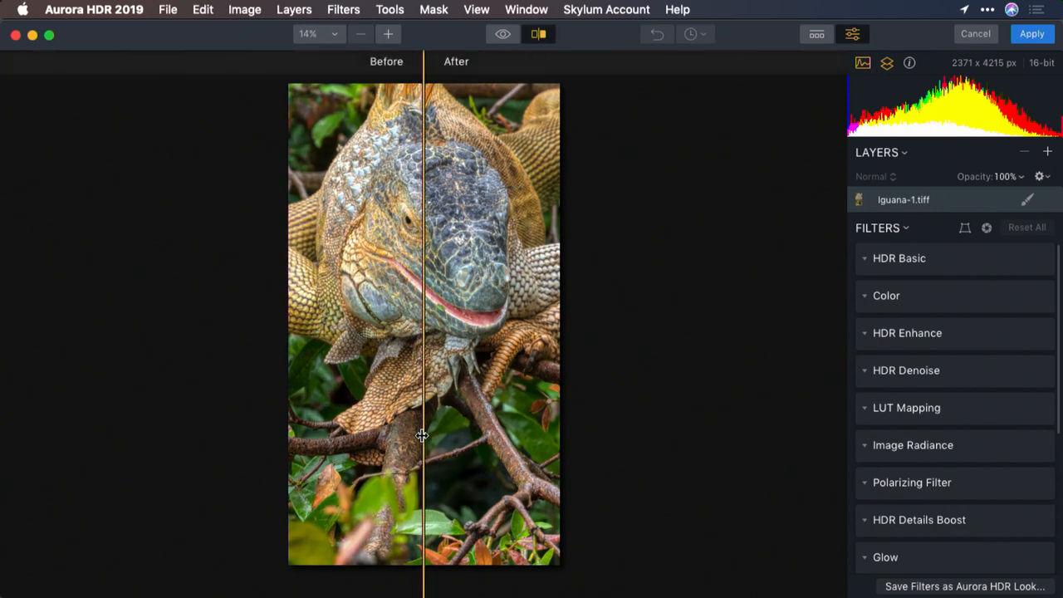
drag(424, 431, 322, 428)
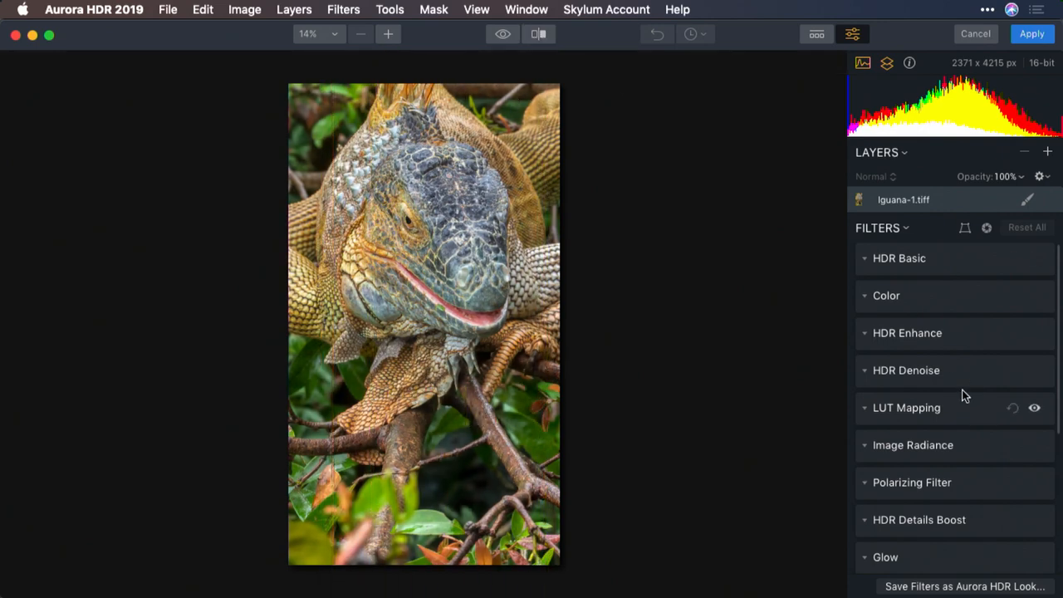
In HDR Basic, settle Smart Tone at -15
click(900, 257)
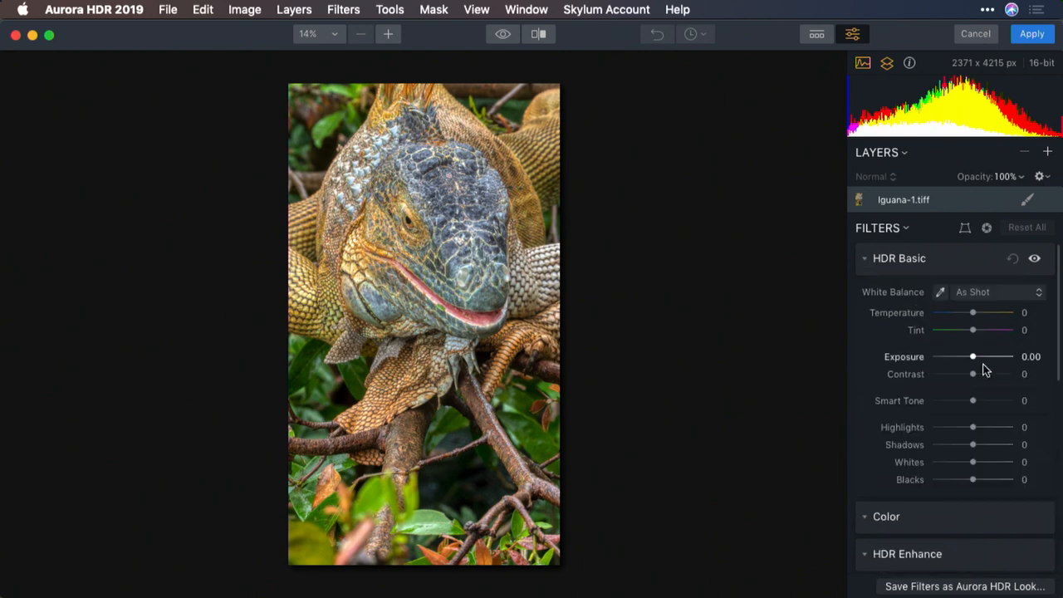
drag(973, 401, 973, 401)
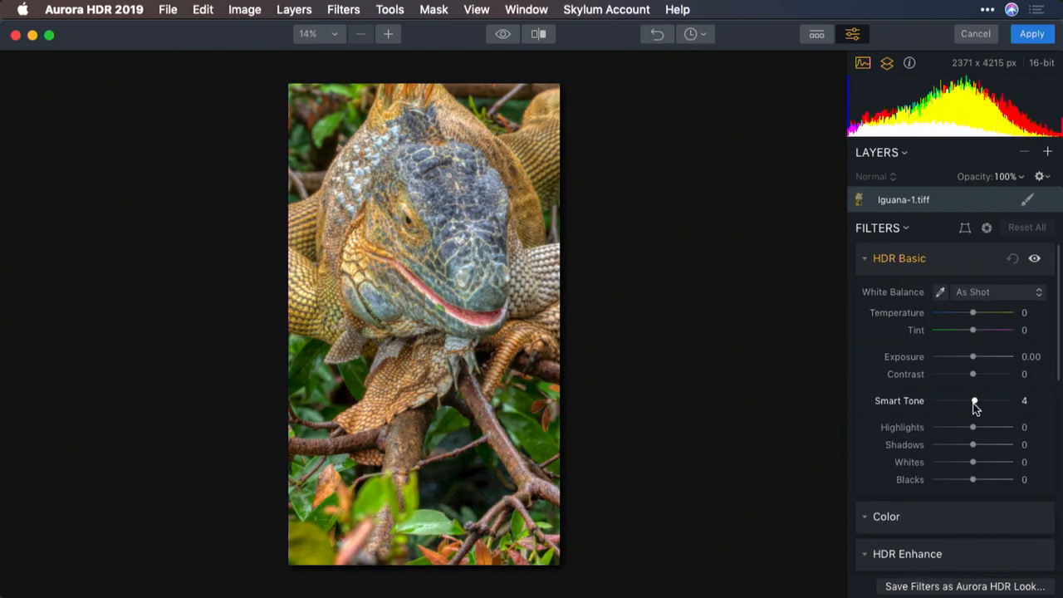
drag(973, 400, 966, 401)
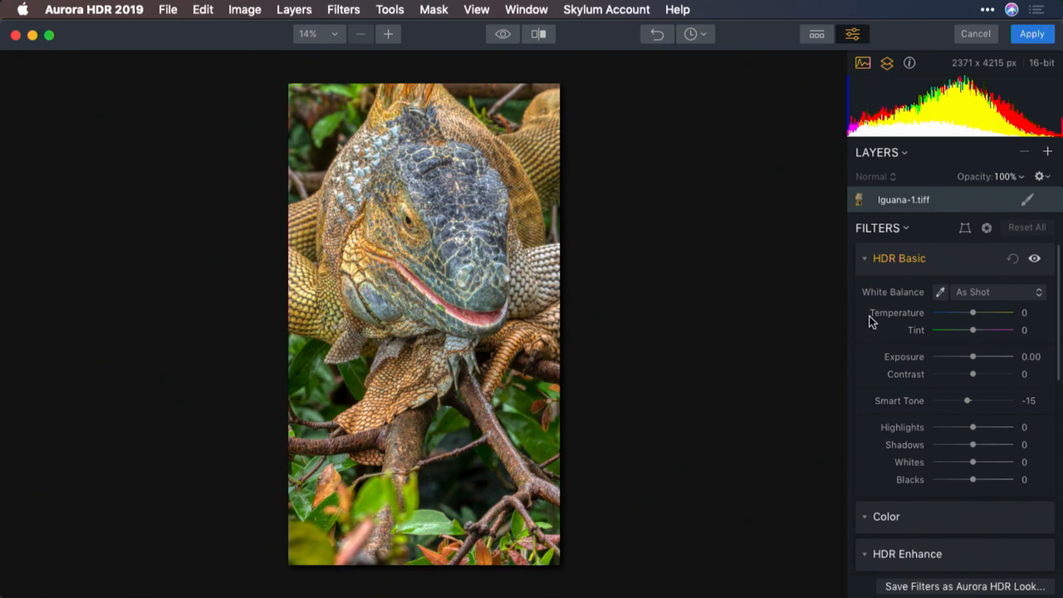
click(863, 259)
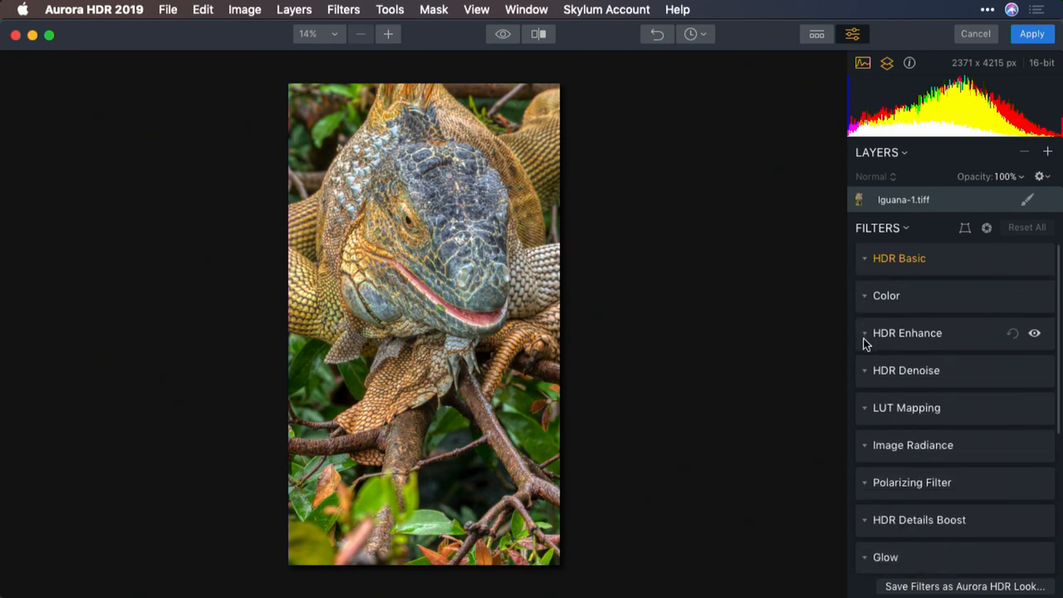
In HDR Enhance, set Smart Structure to 28 with Microstructure adjusted, inspecting at 25% zoom
click(907, 333)
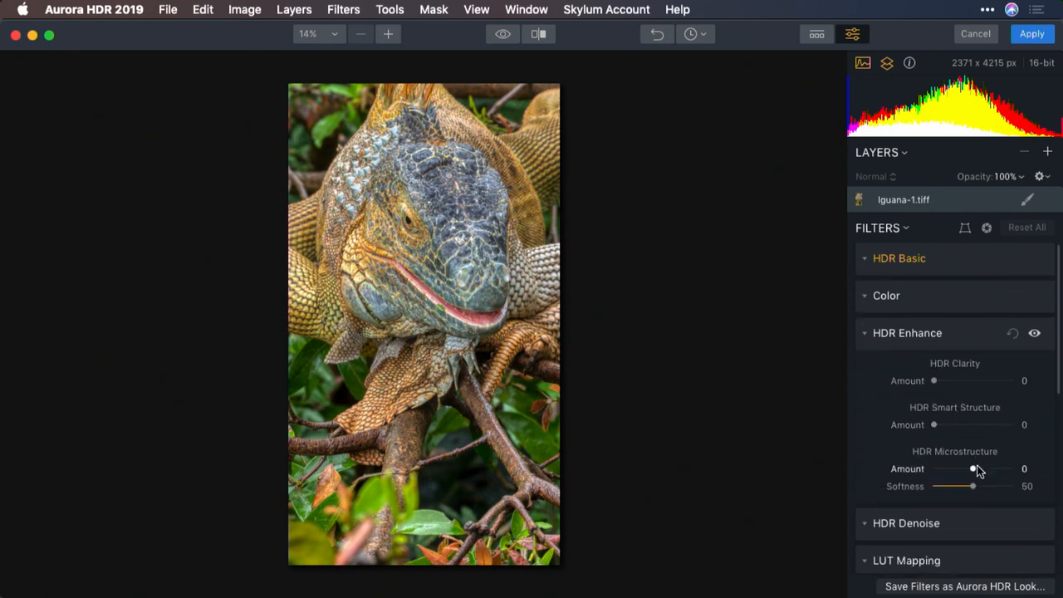
drag(973, 469, 960, 468)
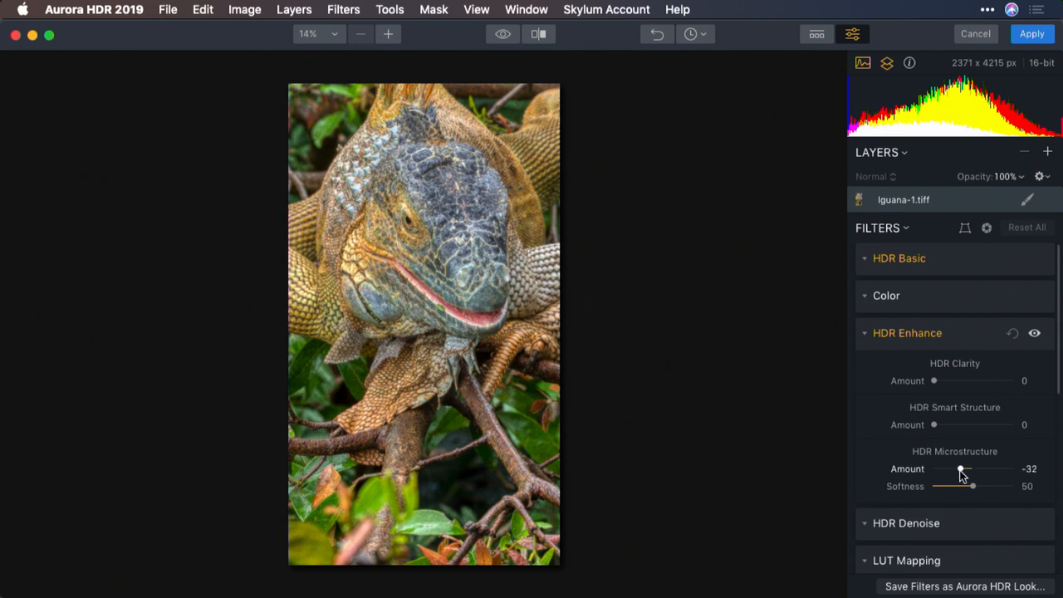
drag(960, 468, 993, 468)
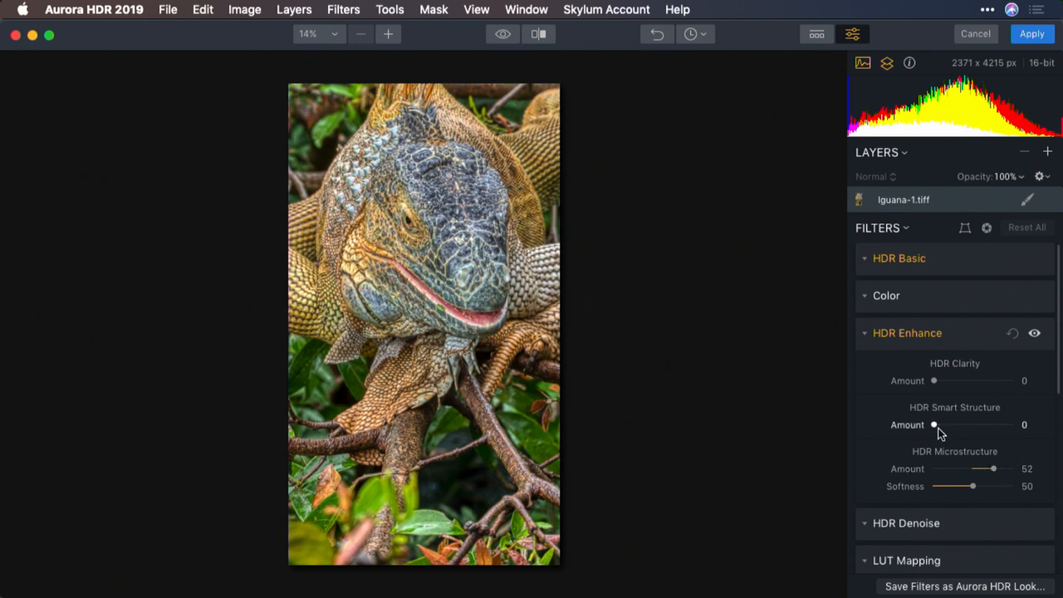
drag(933, 425, 969, 426)
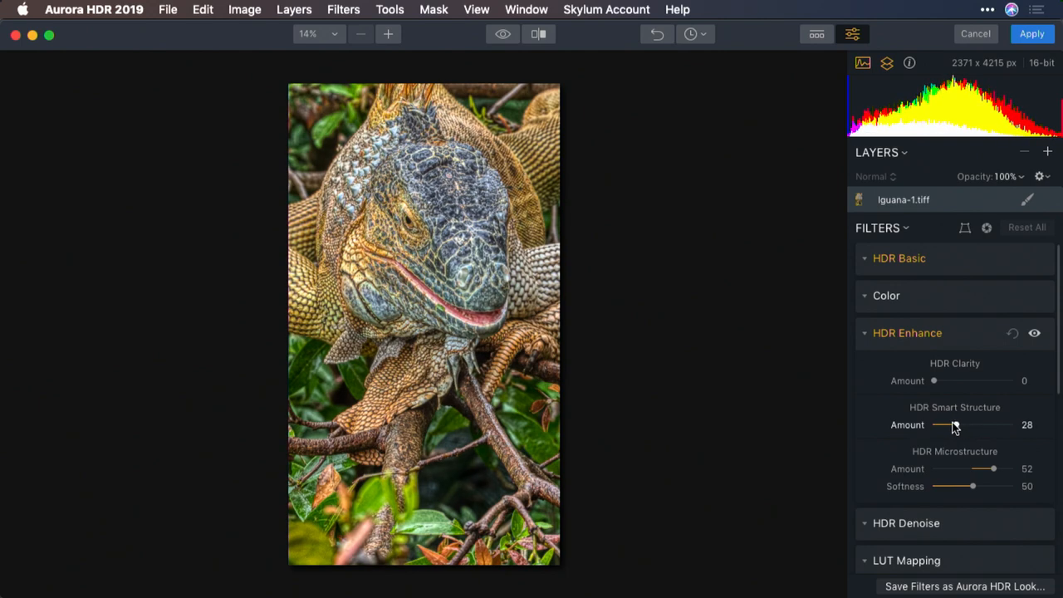
click(389, 34)
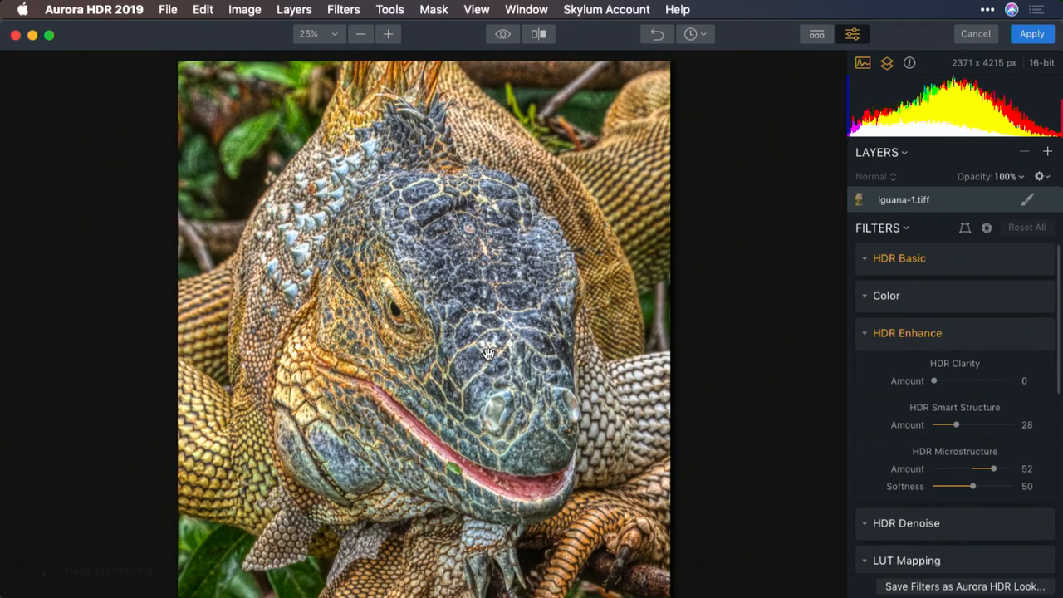
mouse_move(552, 176)
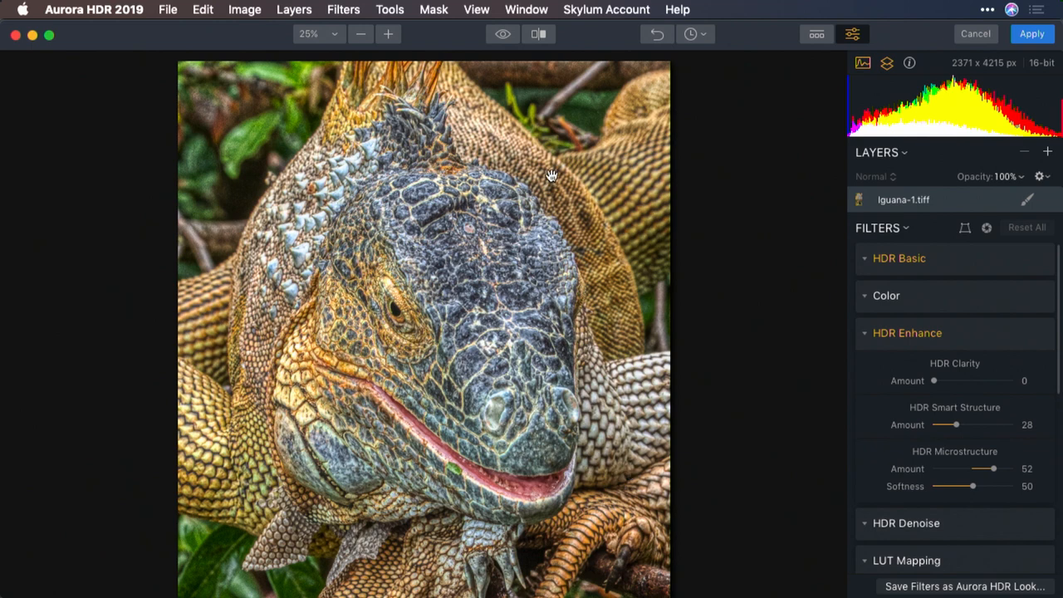
mouse_move(571, 359)
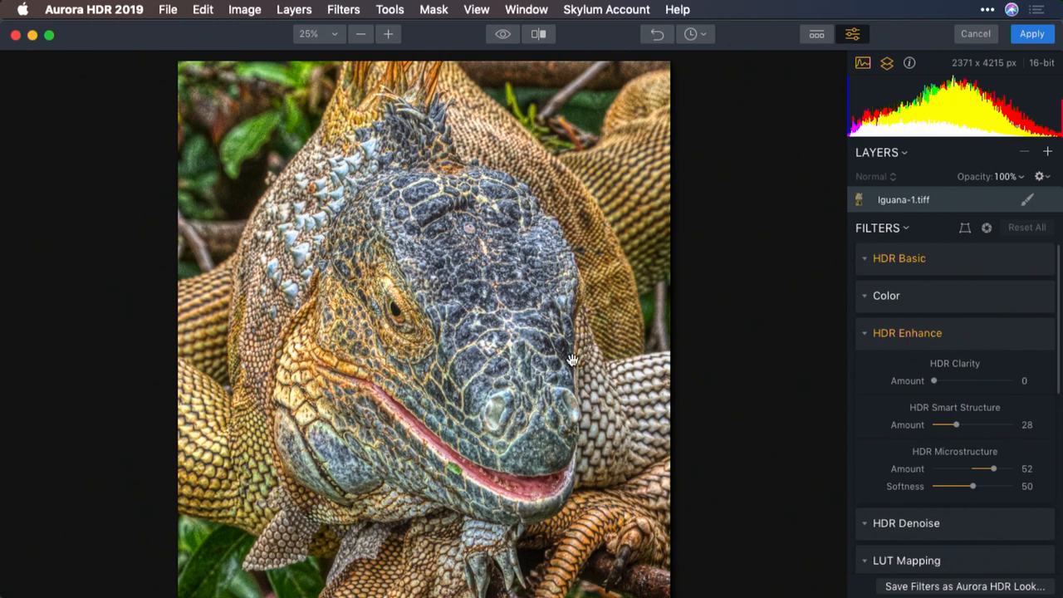
mouse_move(562, 292)
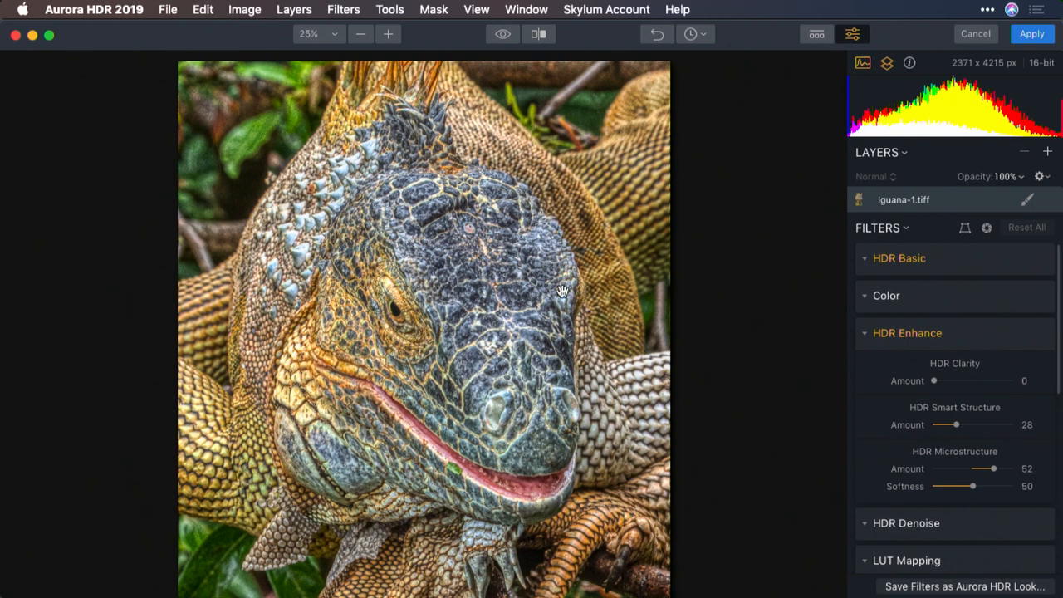
click(360, 33)
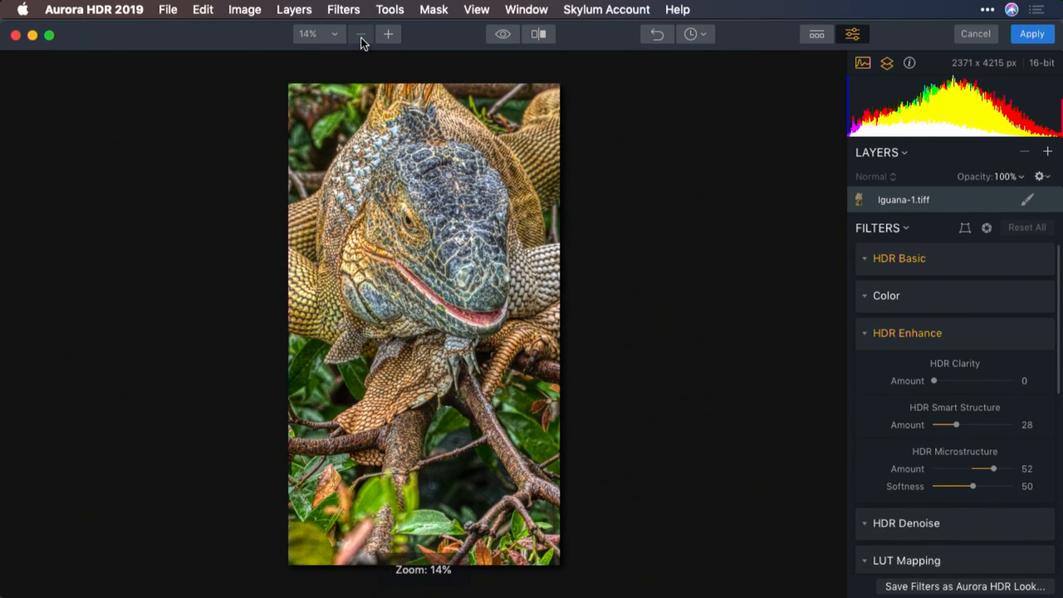
Apply the Polarizing Filter, comparing zero and 52 before settling the amount near 42
click(907, 332)
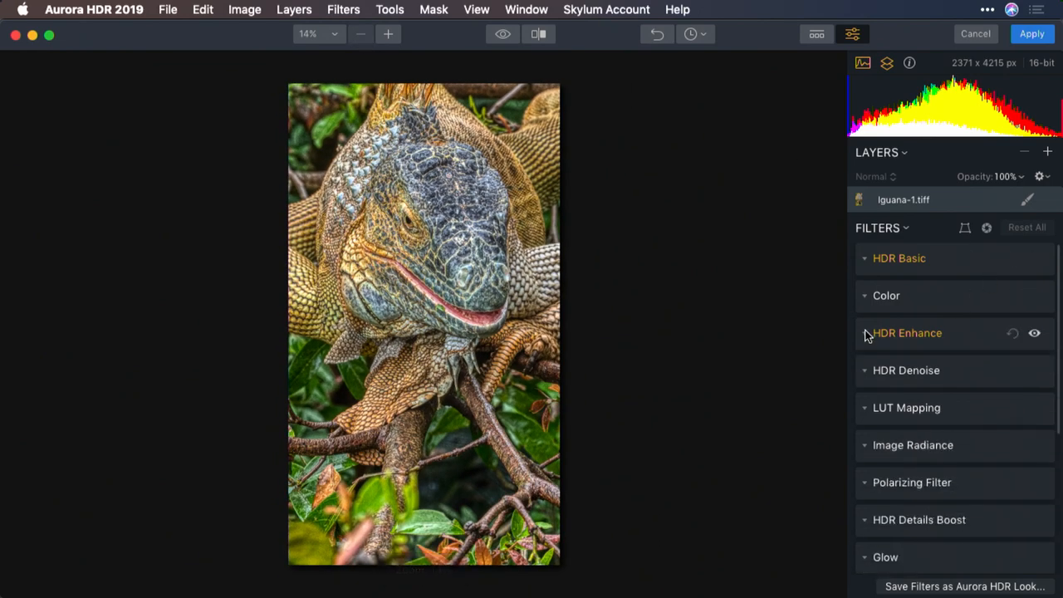
scroll(down, 3)
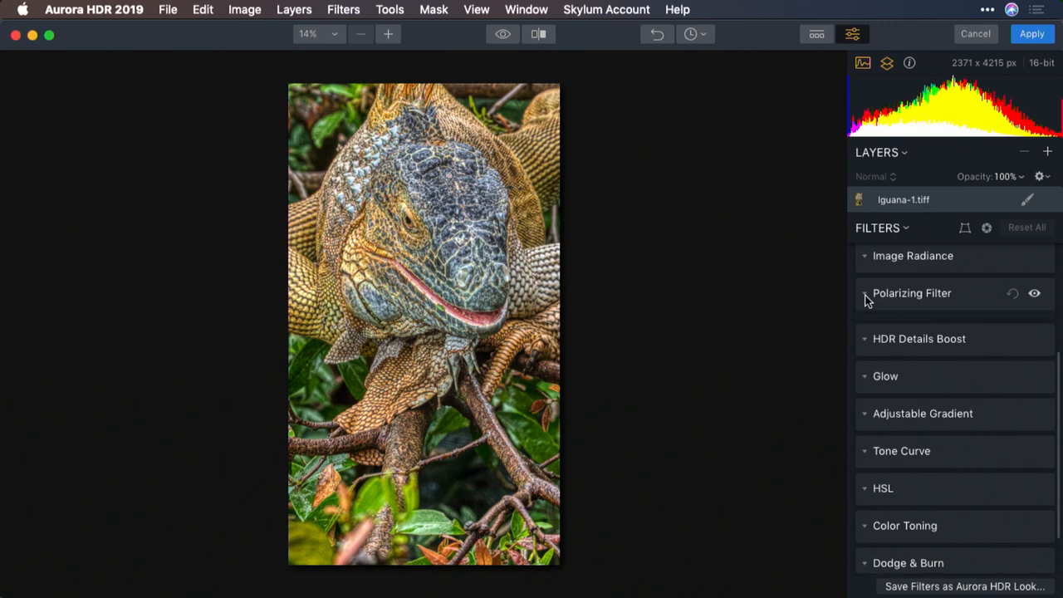
click(910, 292)
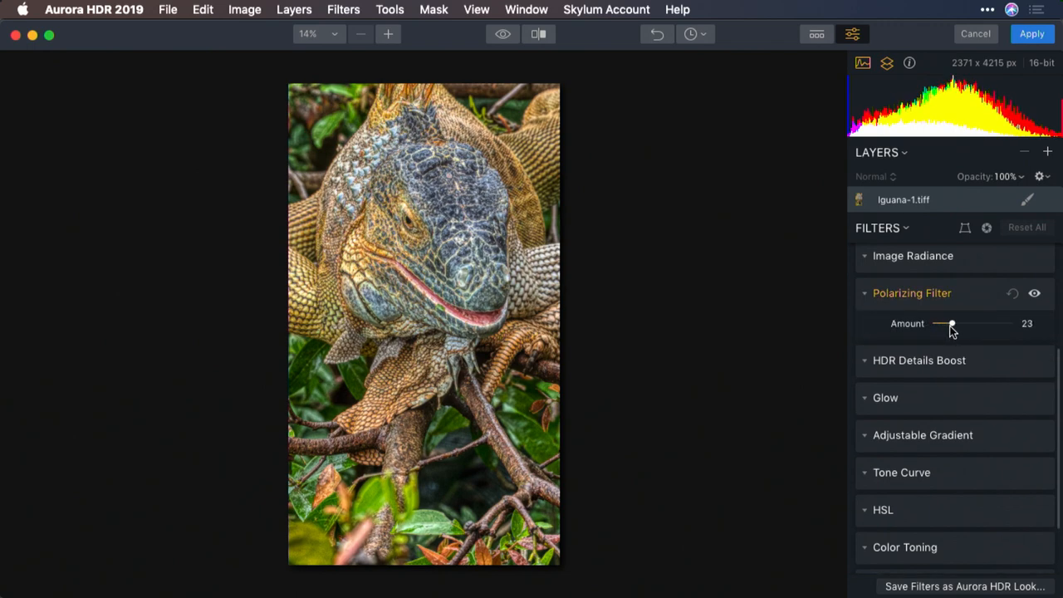
drag(951, 322, 967, 322)
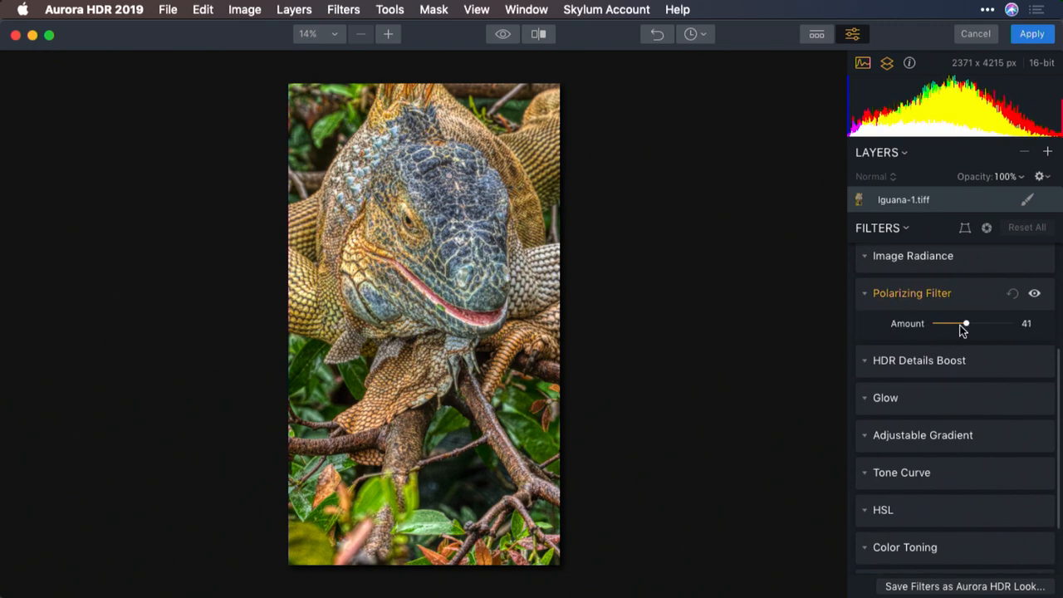
drag(965, 322, 933, 322)
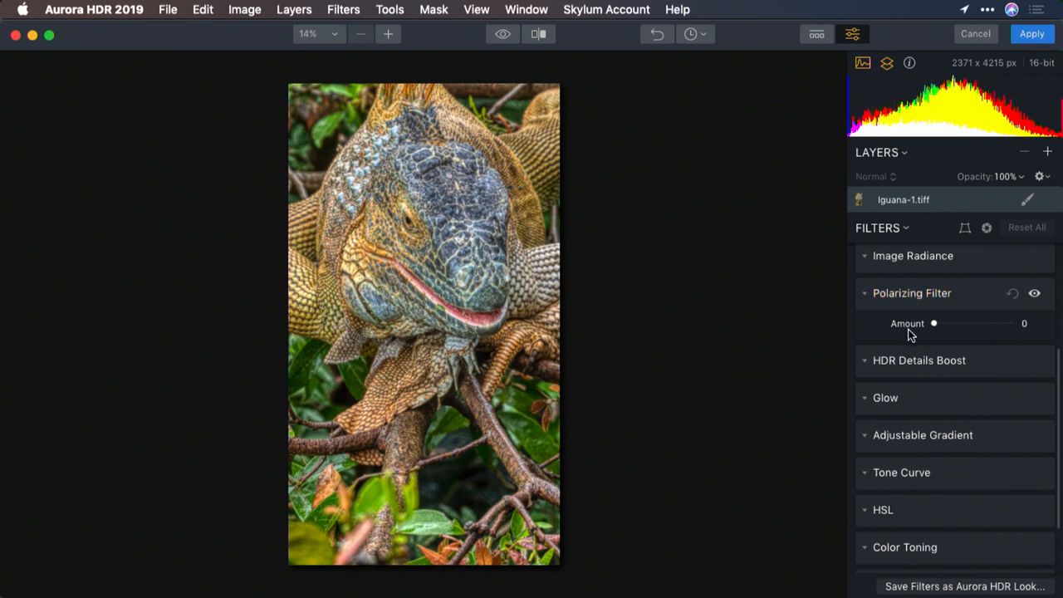
drag(933, 322, 975, 322)
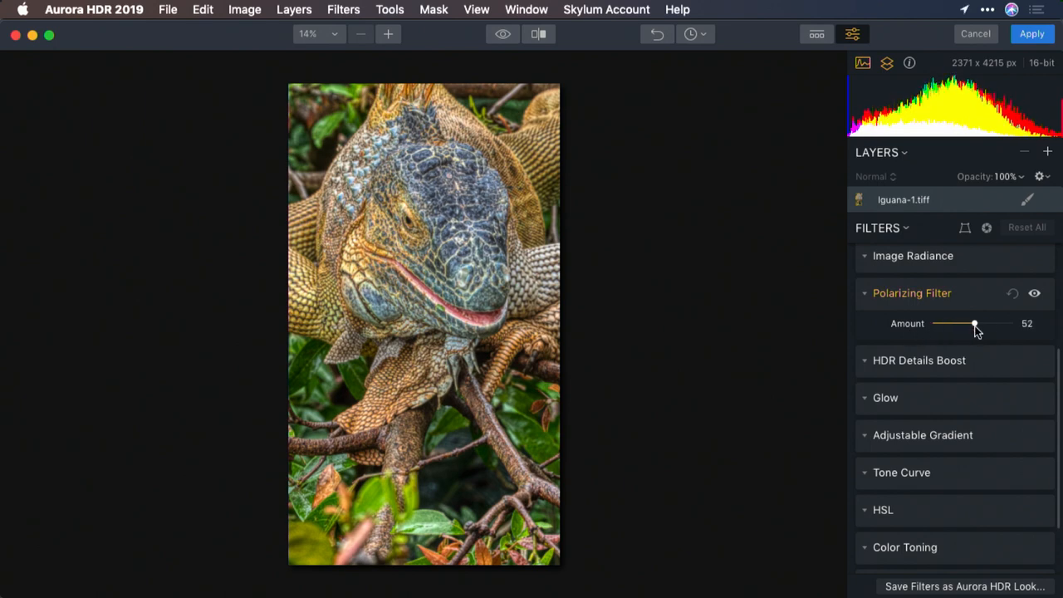
drag(973, 324, 966, 324)
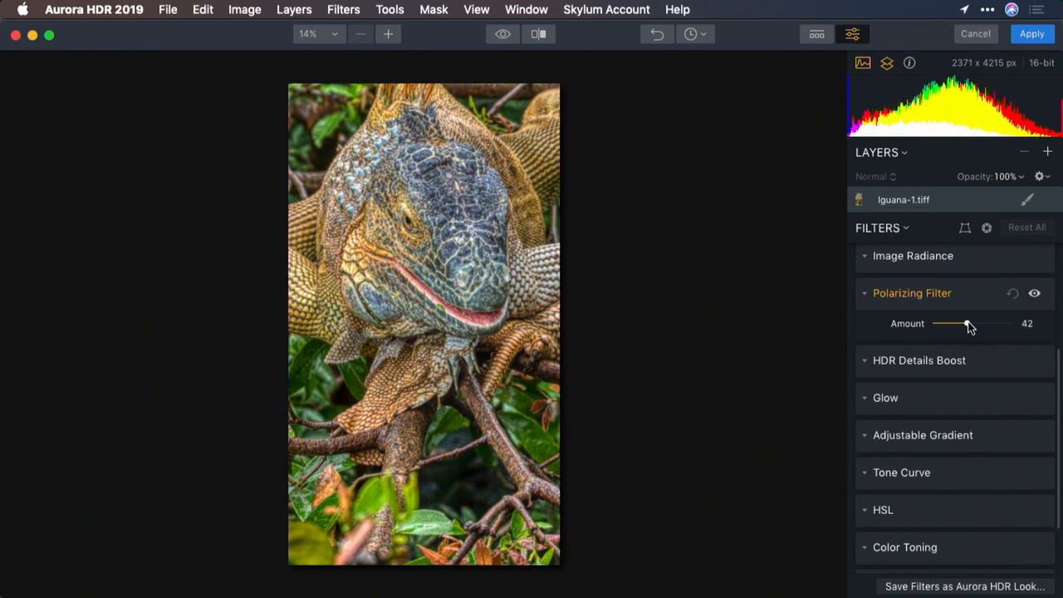
drag(963, 324, 978, 324)
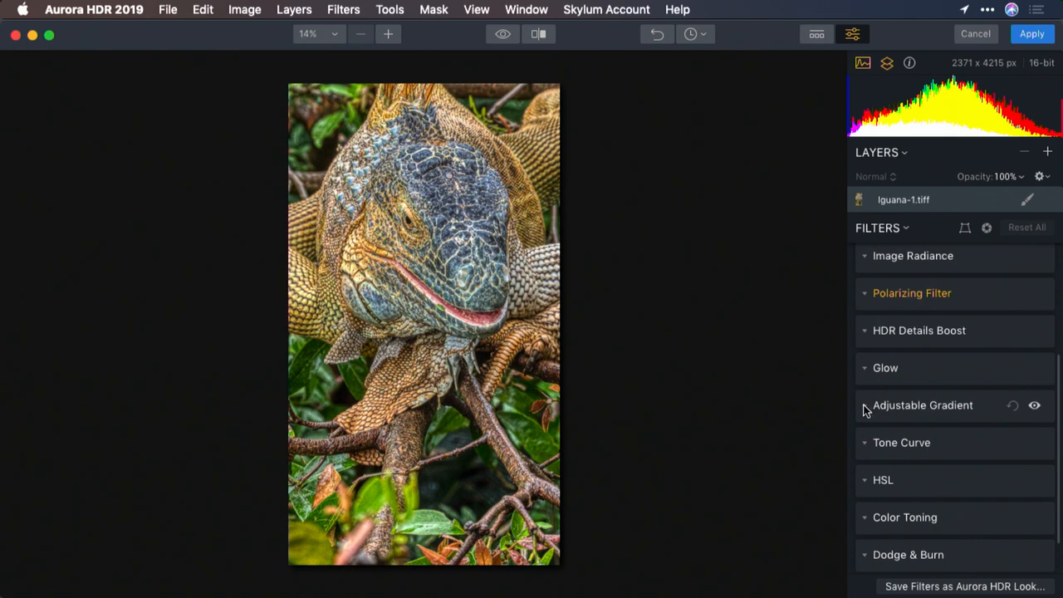
Add an Adjustable Gradient and widen its blend transition to 60
click(924, 405)
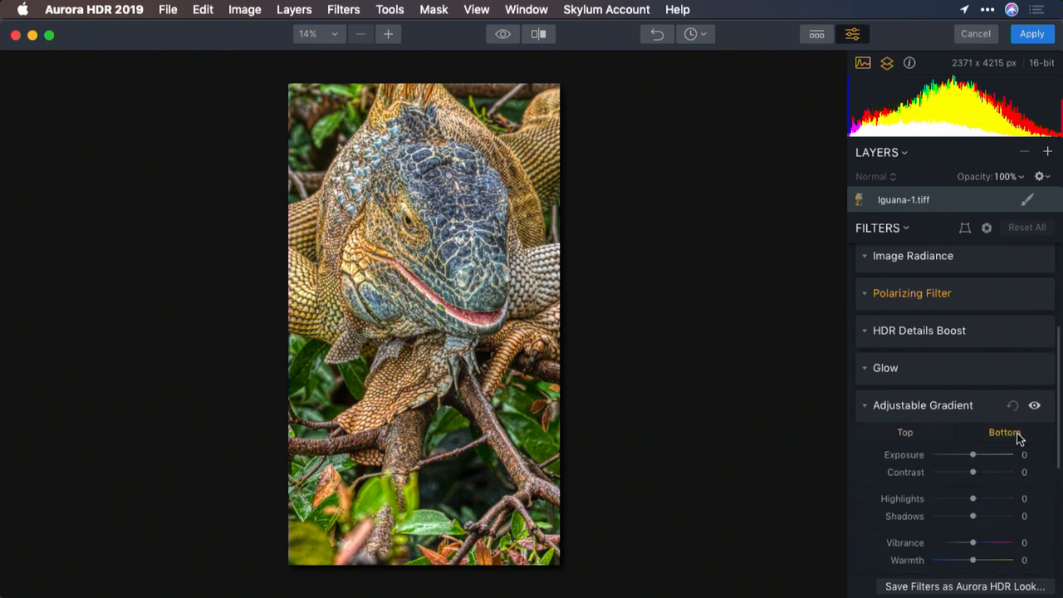
scroll(down, 3)
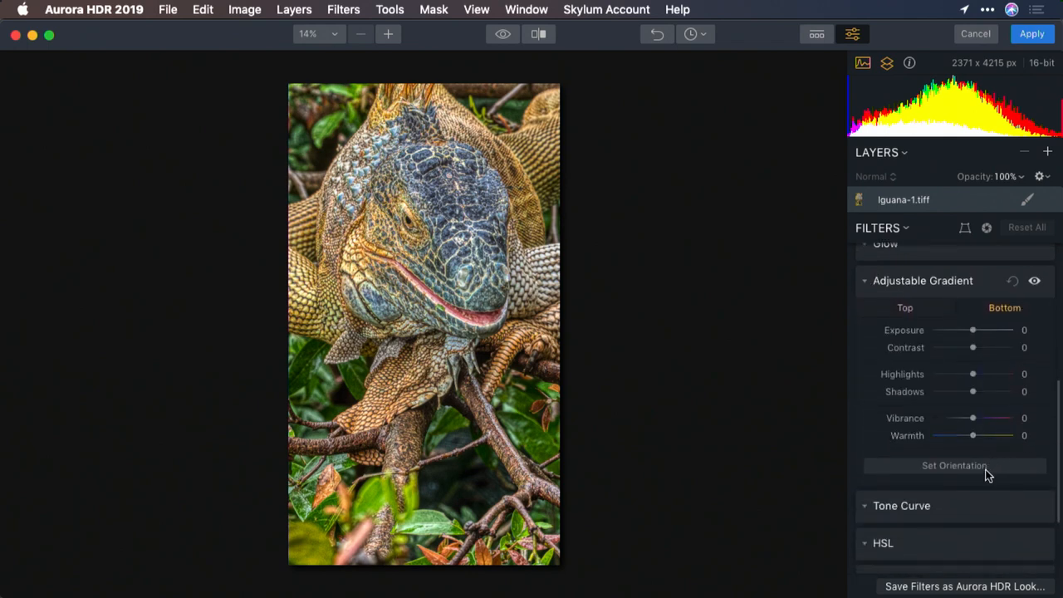
click(953, 465)
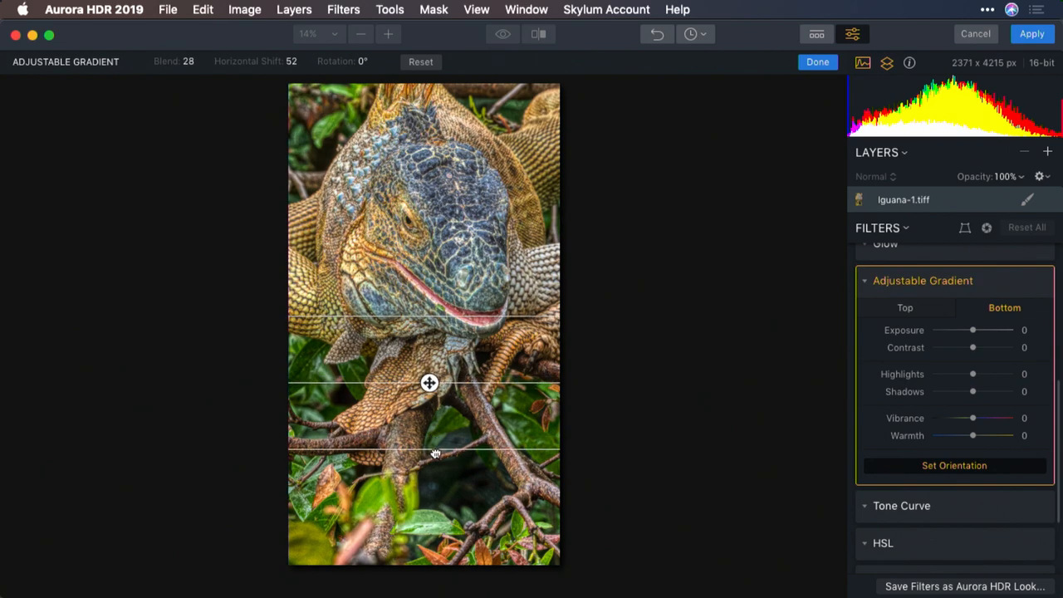
drag(428, 382, 428, 433)
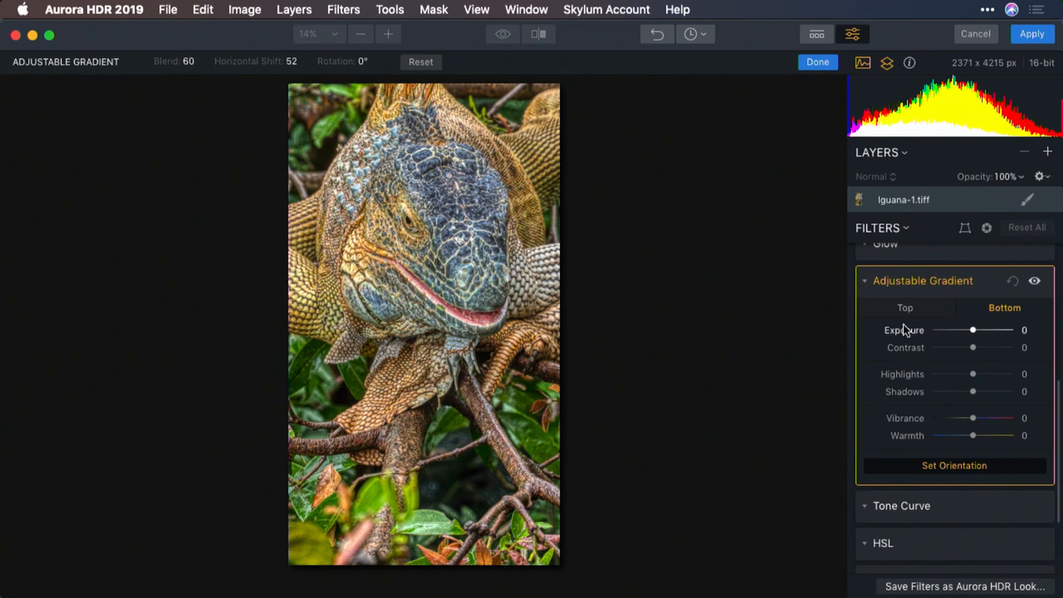
Set the gradient's bottom area to exposure -68 and shadows +68
drag(973, 329, 966, 329)
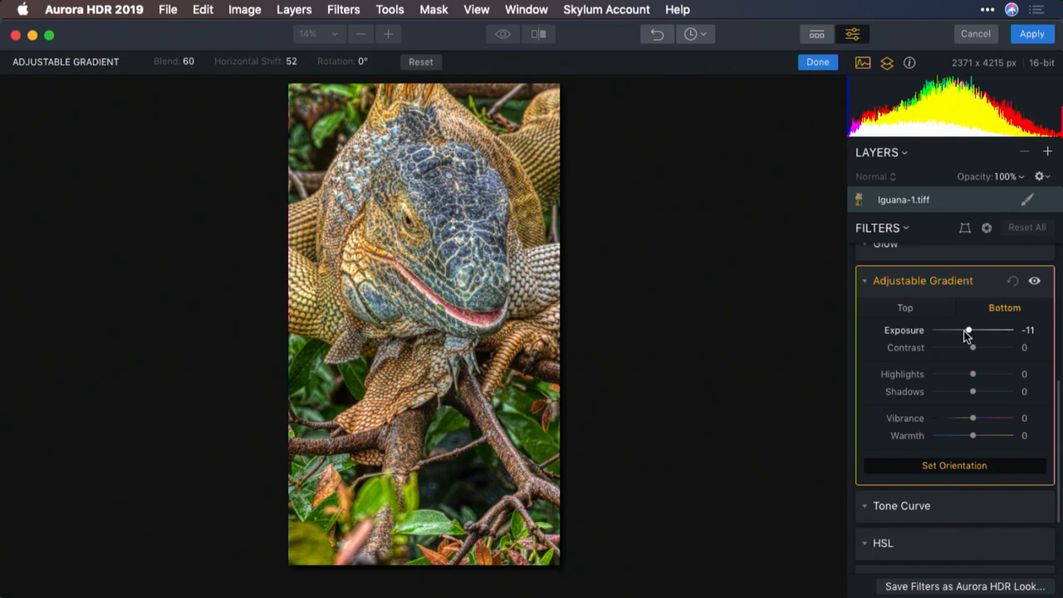
drag(967, 329, 945, 329)
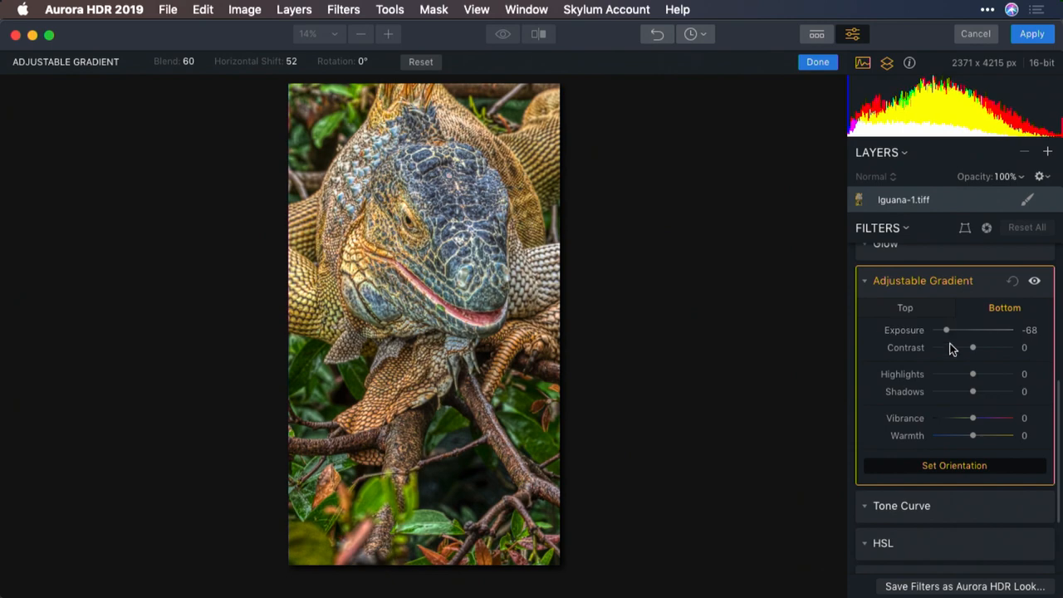
drag(973, 392, 1000, 392)
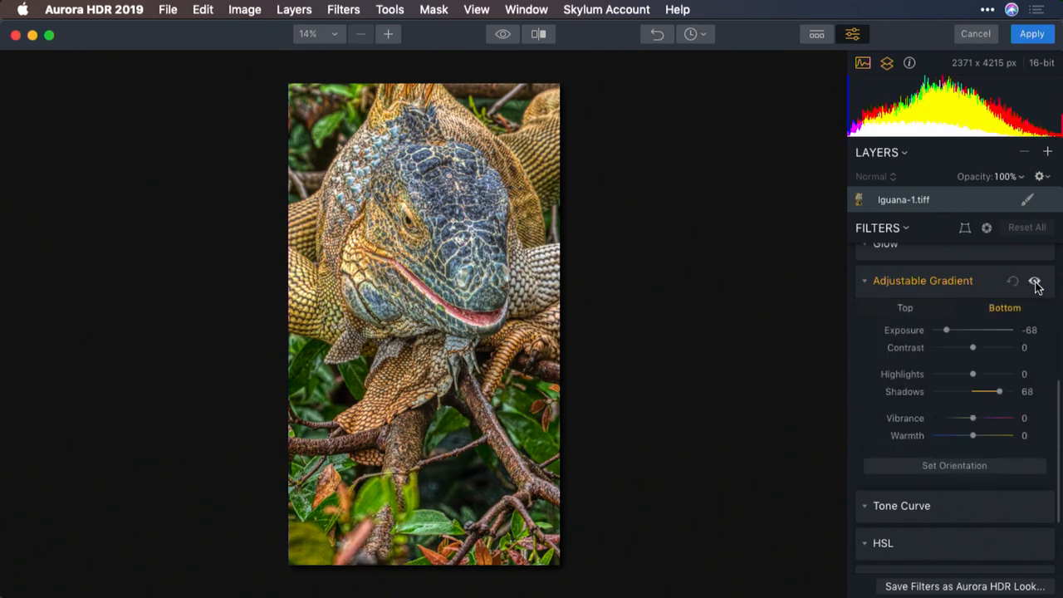
mouse_move(583, 252)
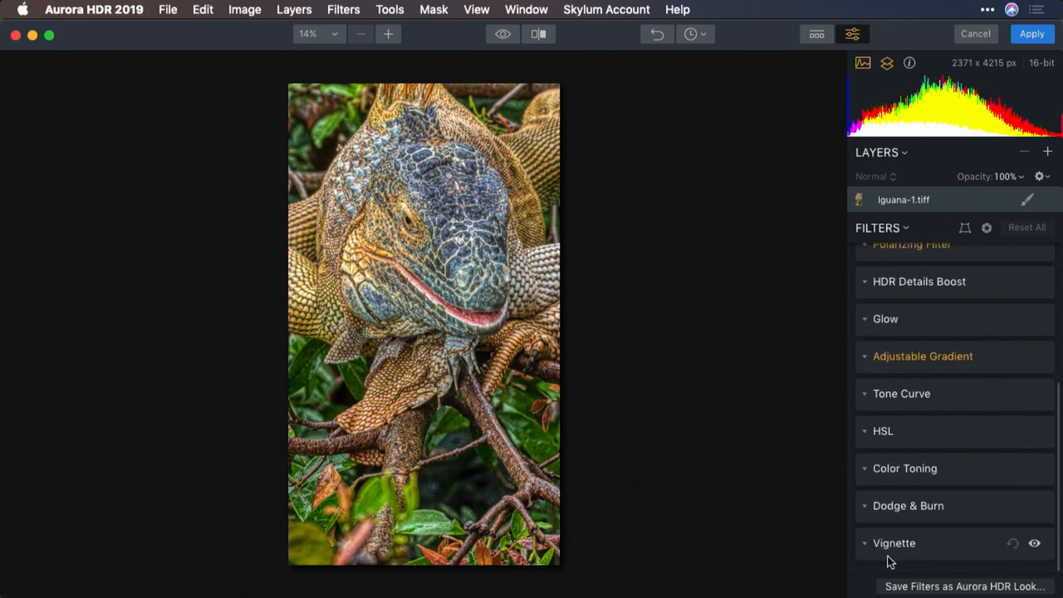
Set the Vignette to amount -68, roundness 38 and softer feather, after trying -100
click(893, 542)
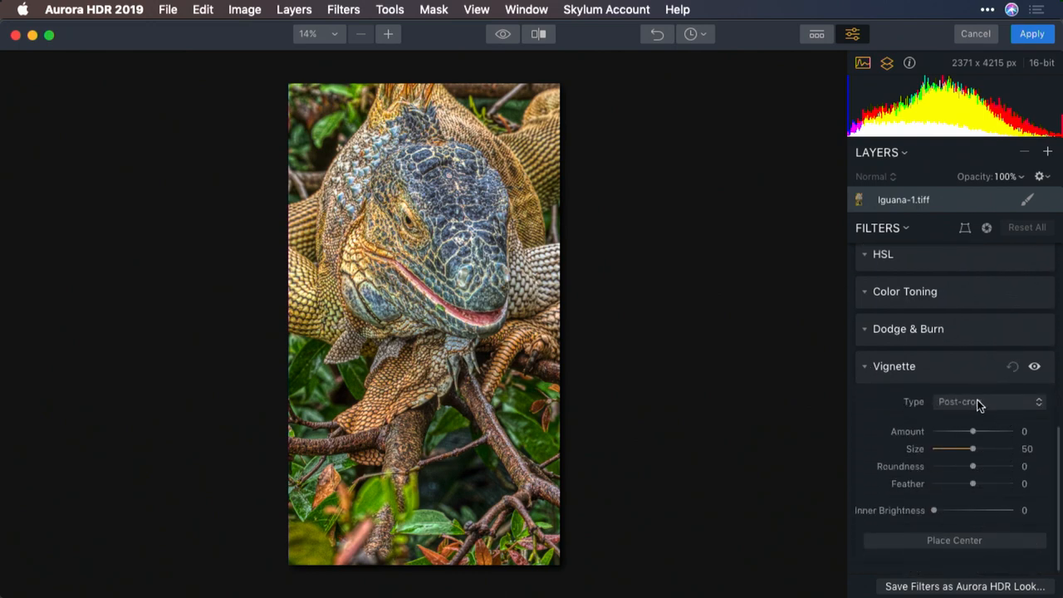
drag(973, 432, 945, 431)
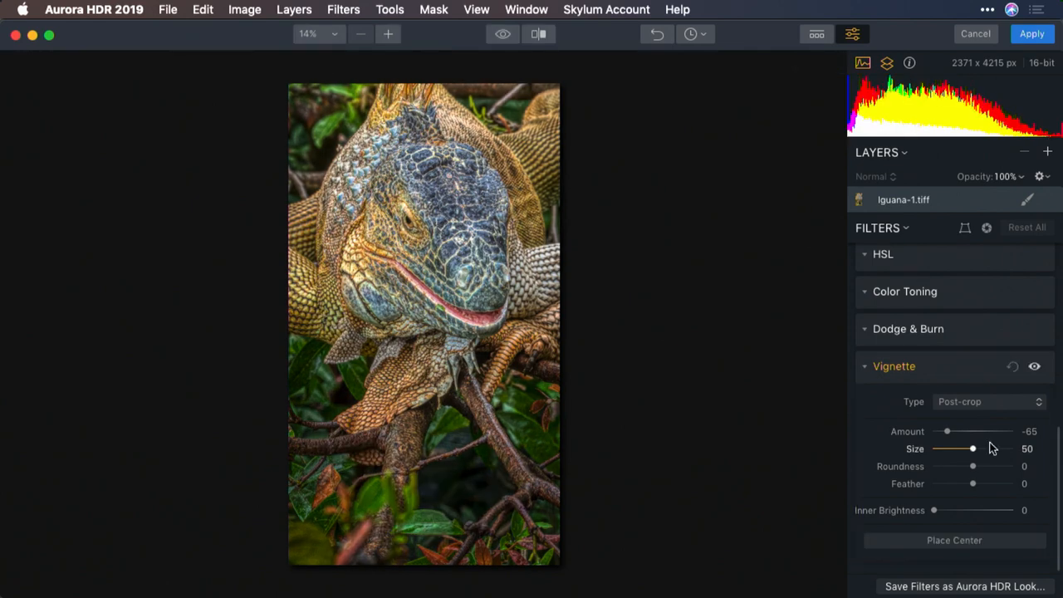
drag(973, 483, 999, 484)
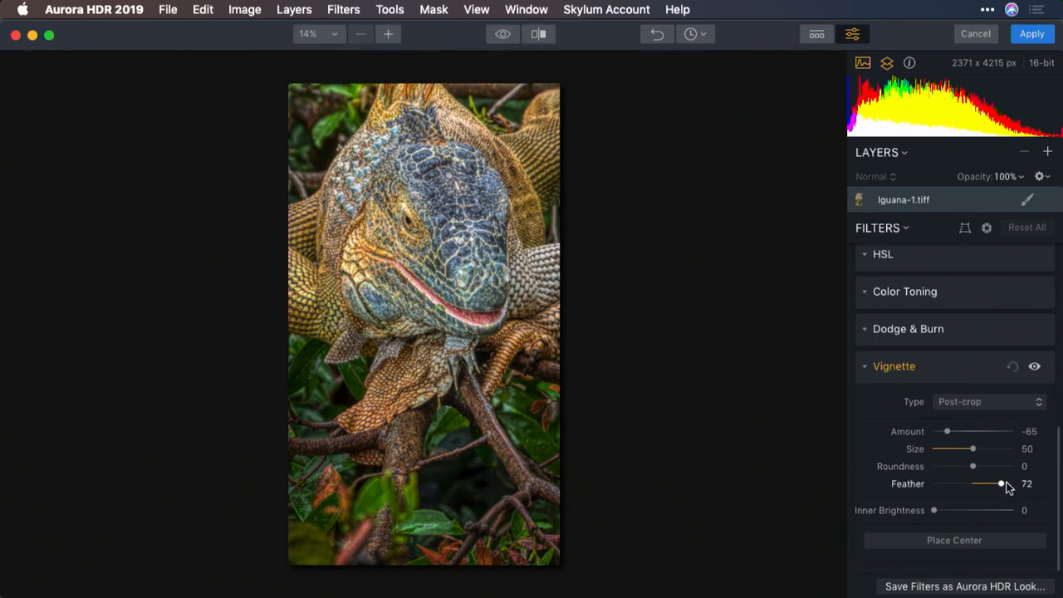
drag(973, 465, 983, 465)
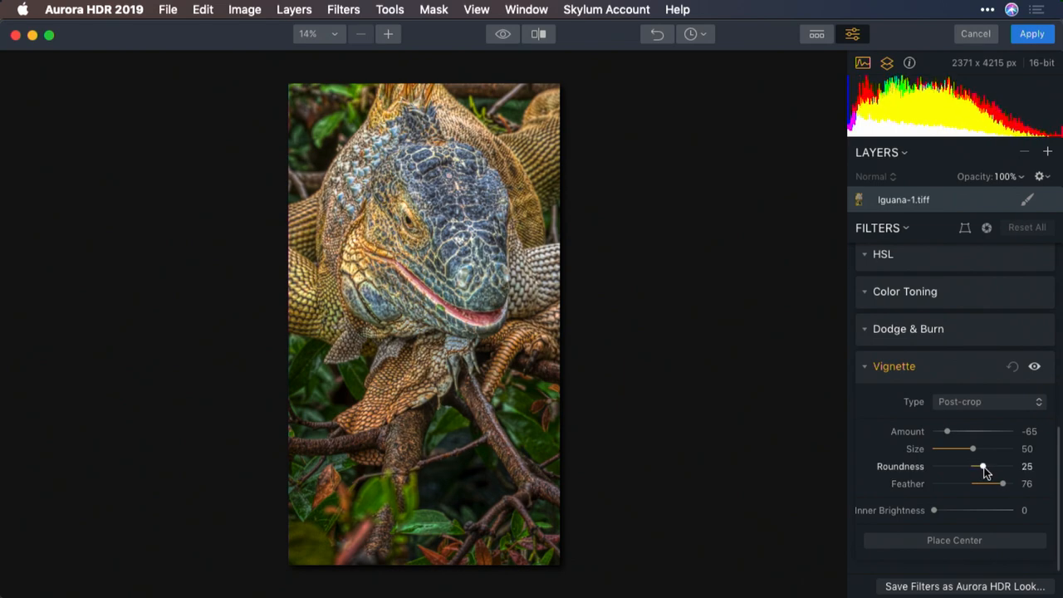
drag(947, 432, 933, 432)
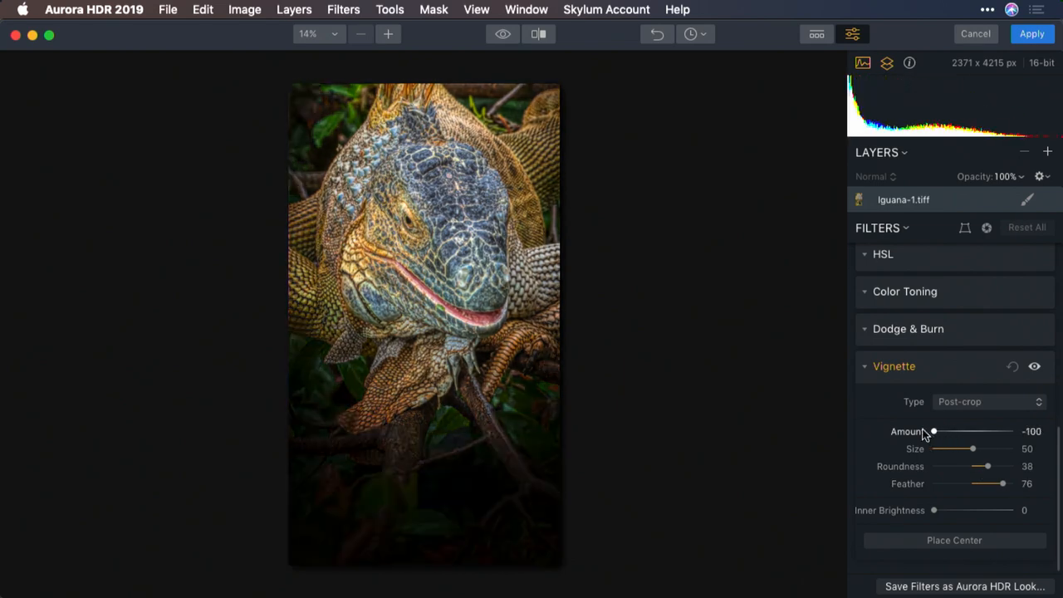
drag(933, 431, 943, 432)
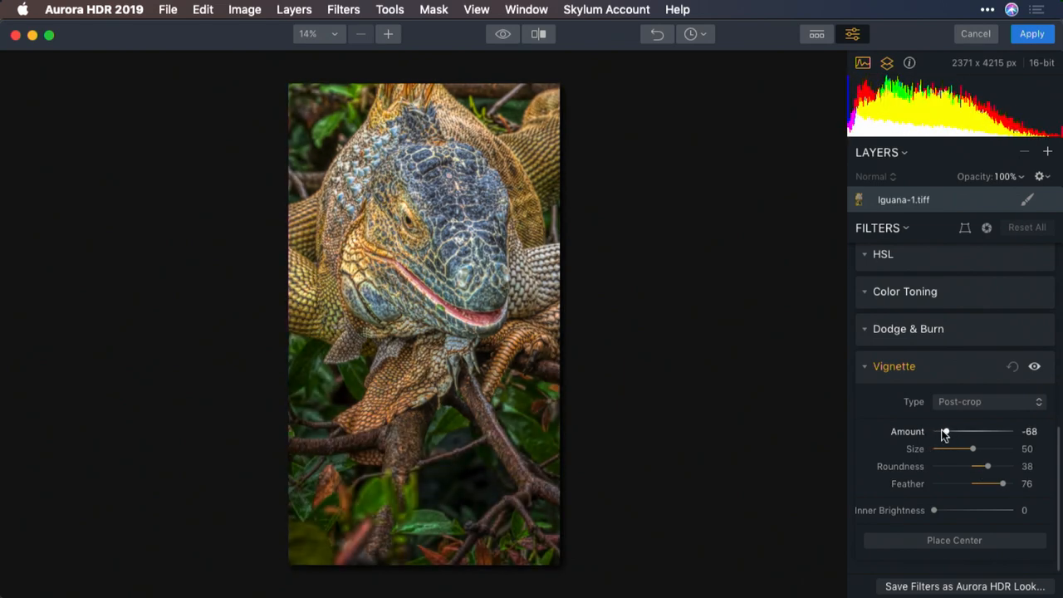
Toggle the before/after preview, then apply the HDR edits back to Photoshop
click(502, 33)
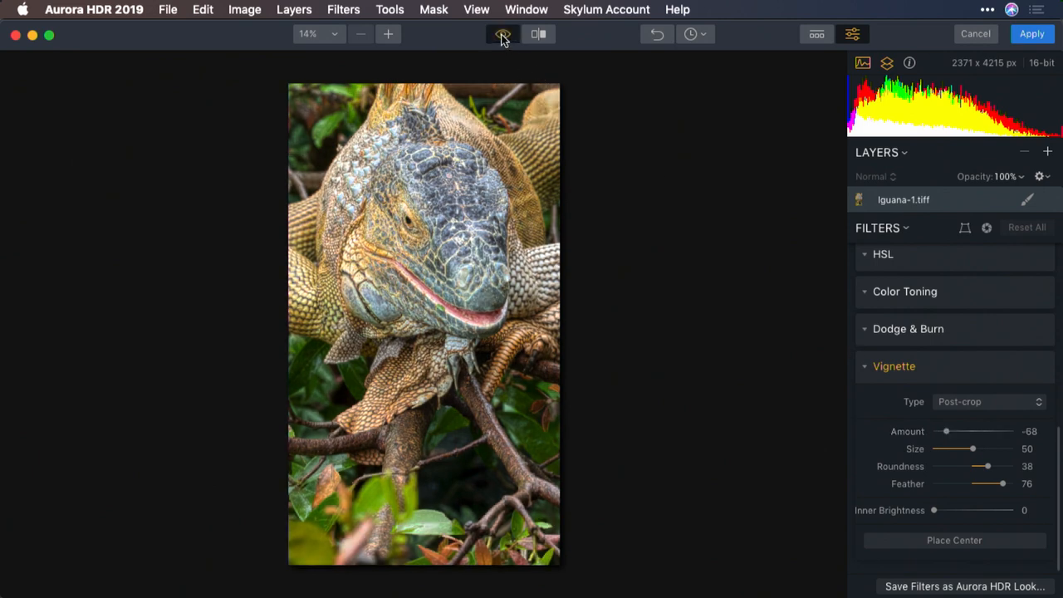
click(501, 33)
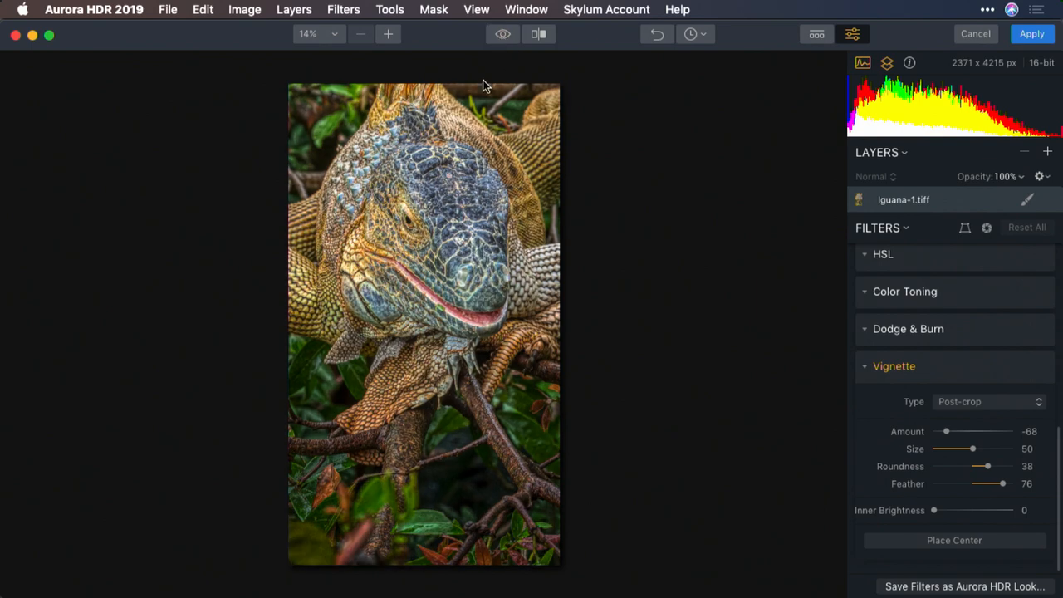
mouse_move(462, 236)
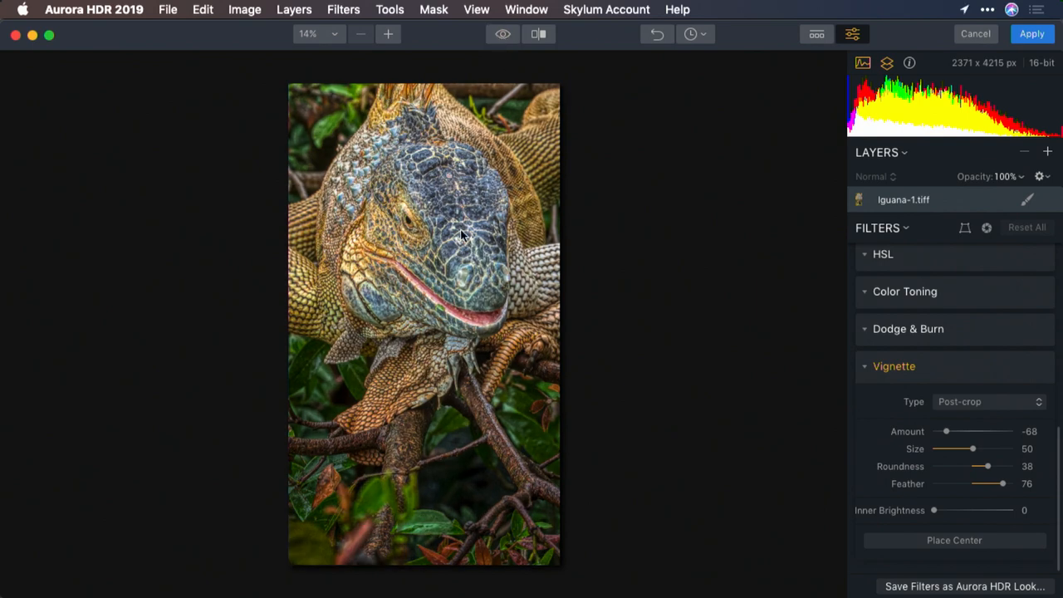
click(1032, 34)
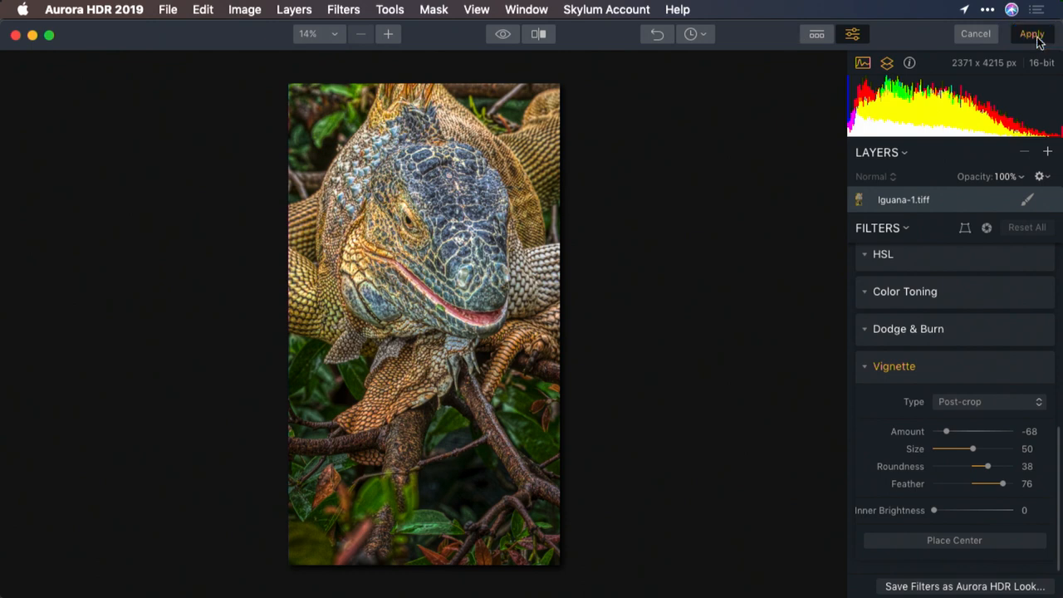
click(1032, 33)
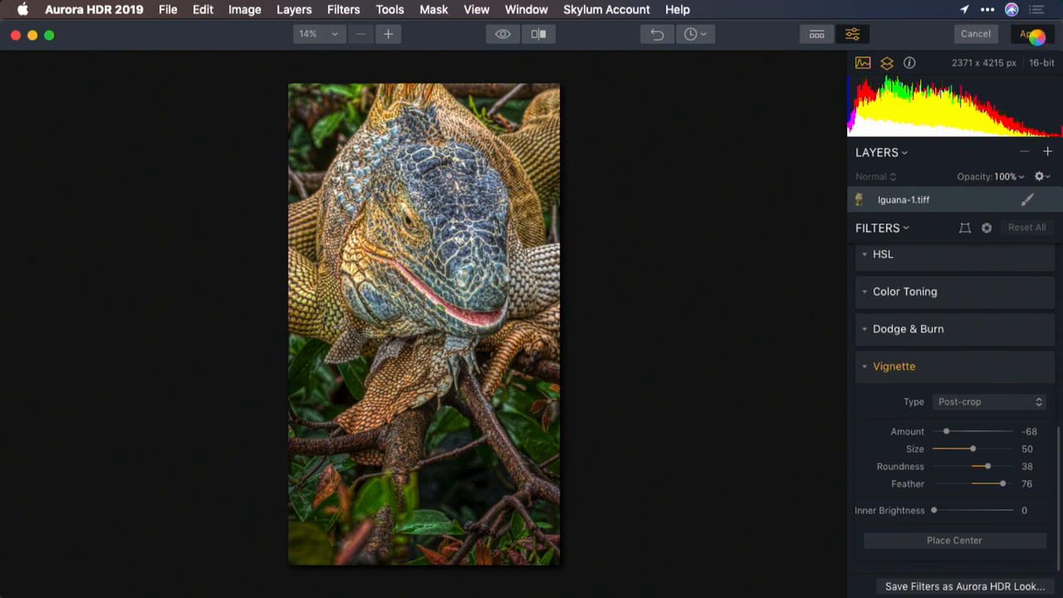
click(1033, 33)
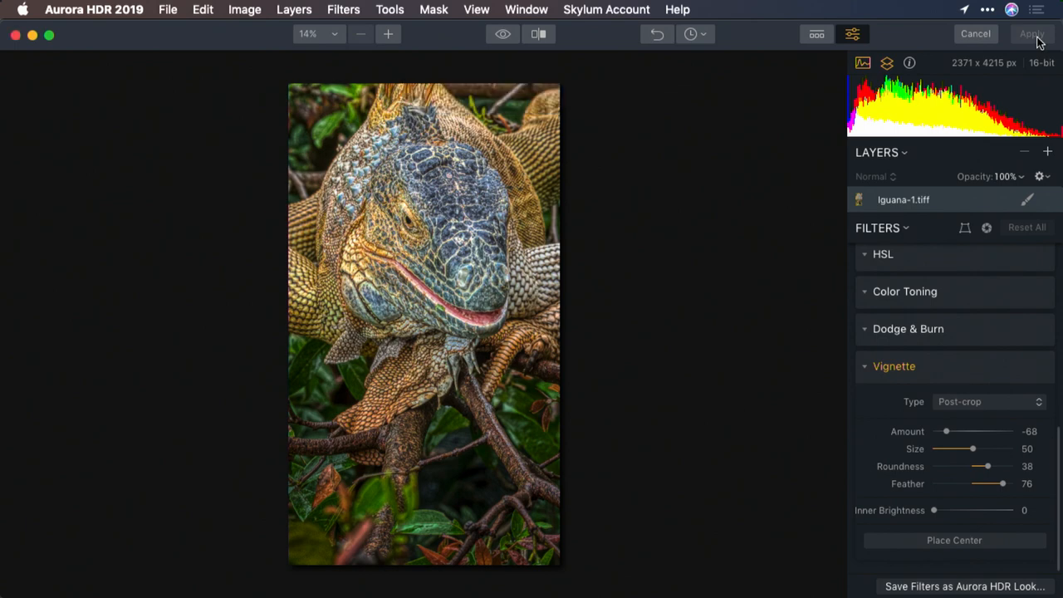
Reopen the smart object in Camera Raw and browse the Lens Corrections make list
click(1031, 33)
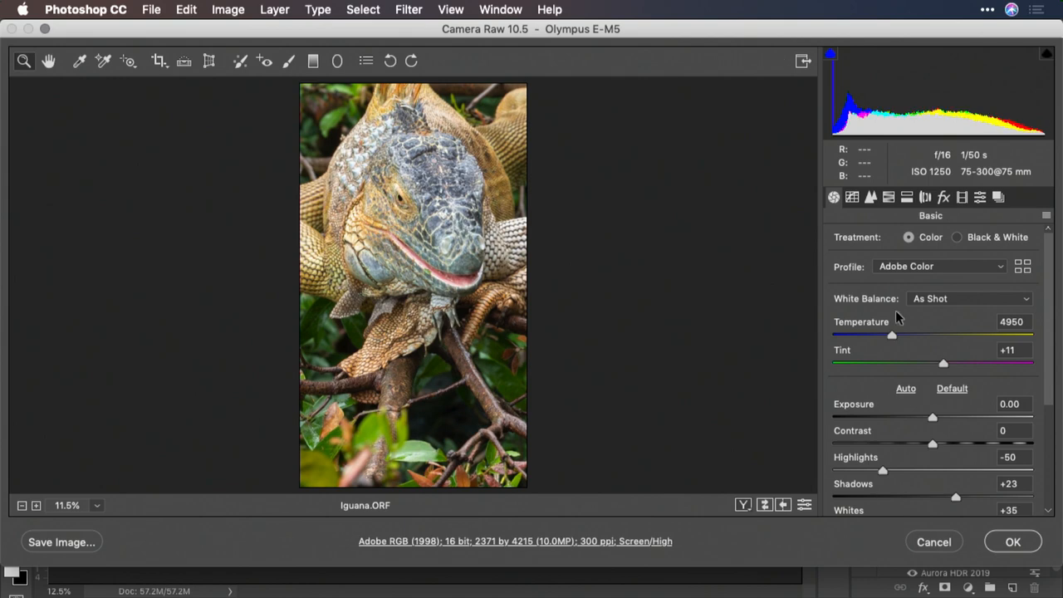
click(925, 196)
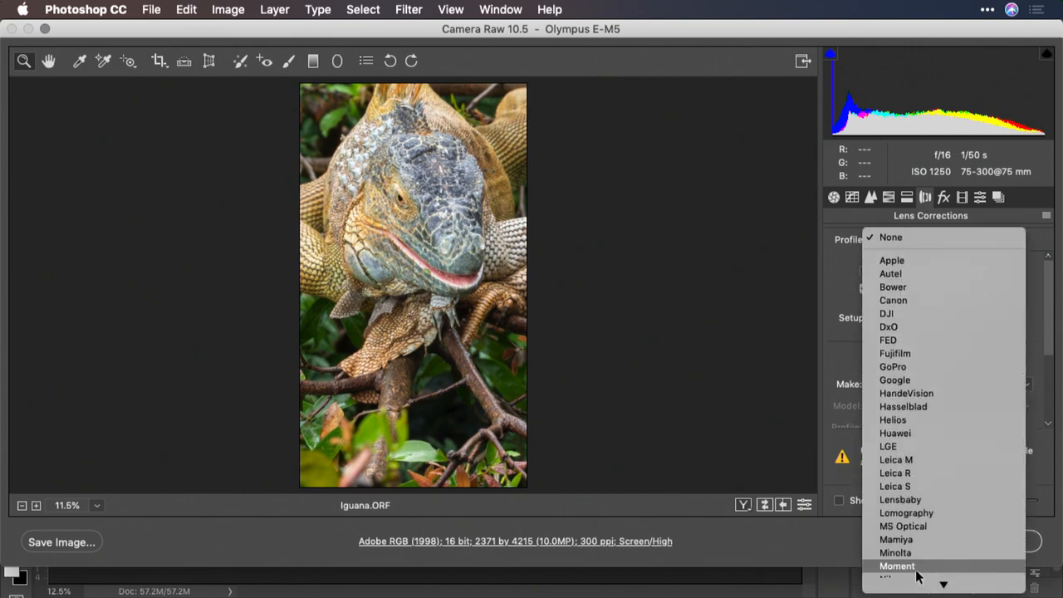
scroll(down, 3)
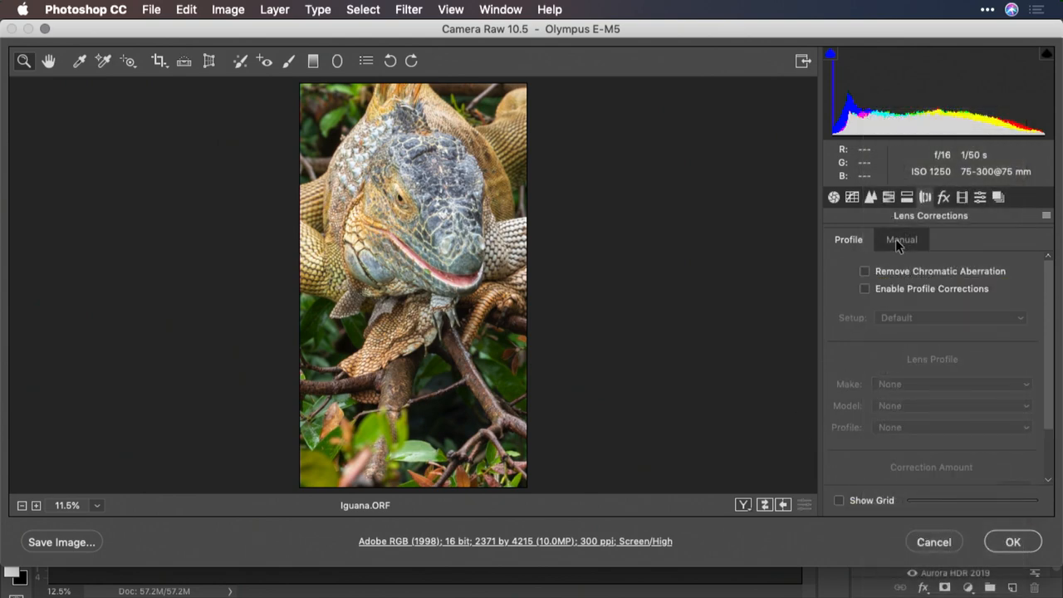
In the Detail tab set Sharpening amount 73 and masking 75, and accept
click(871, 196)
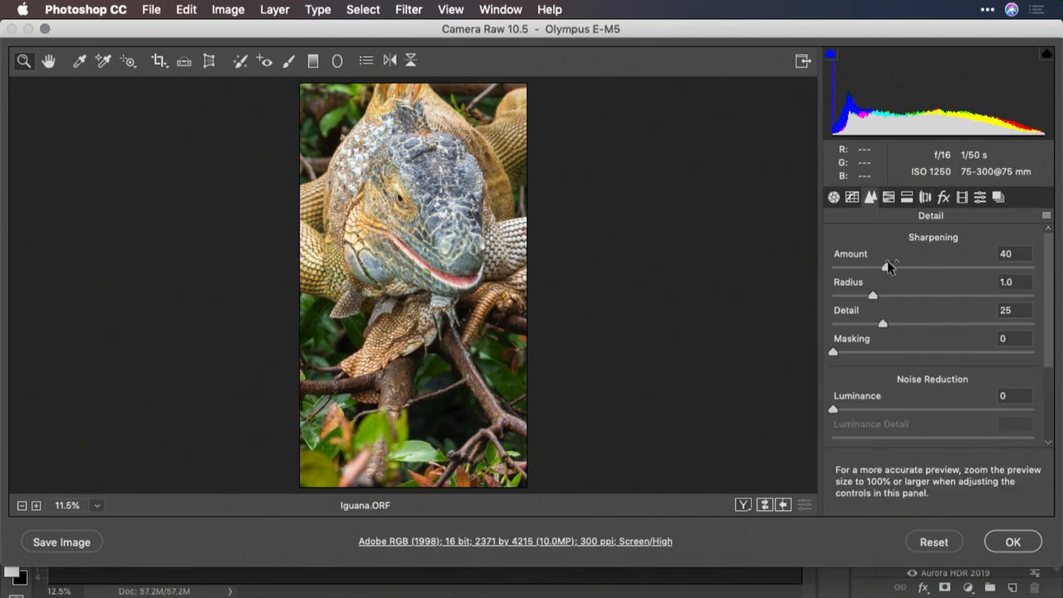
drag(892, 267, 930, 268)
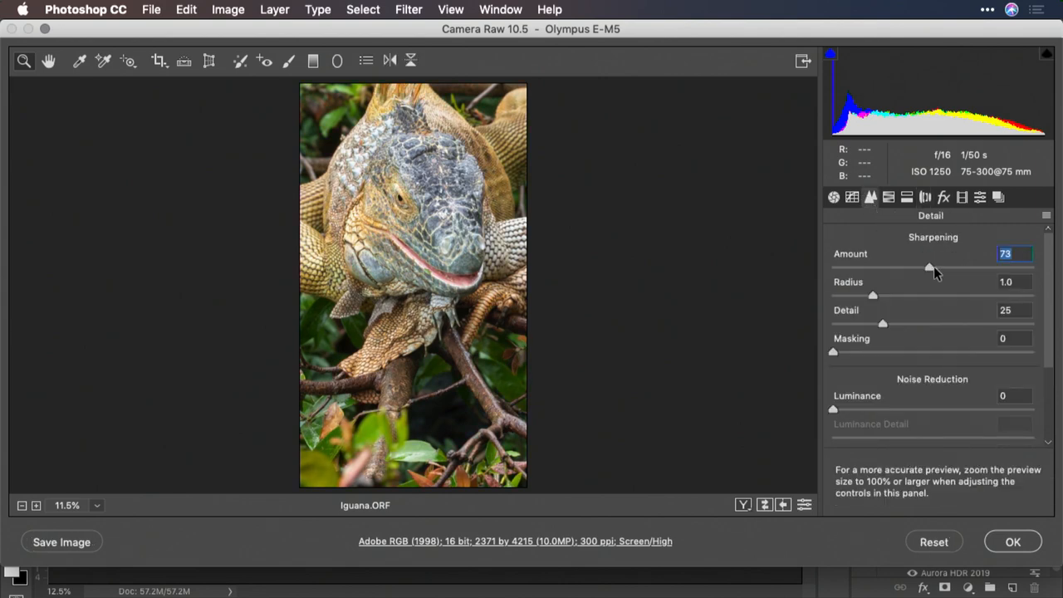
drag(834, 352, 890, 352)
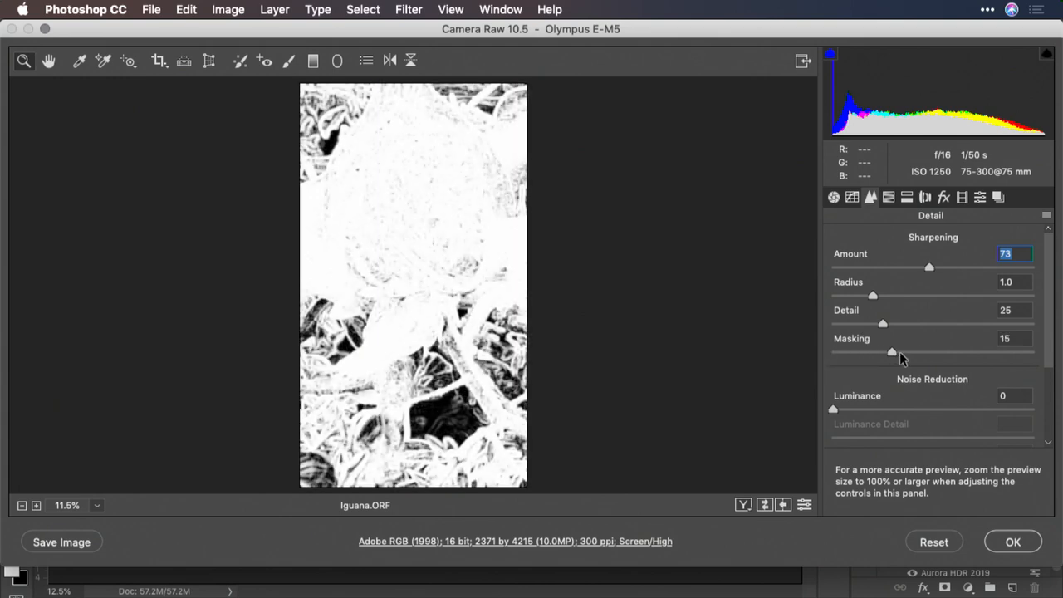
drag(890, 352, 984, 352)
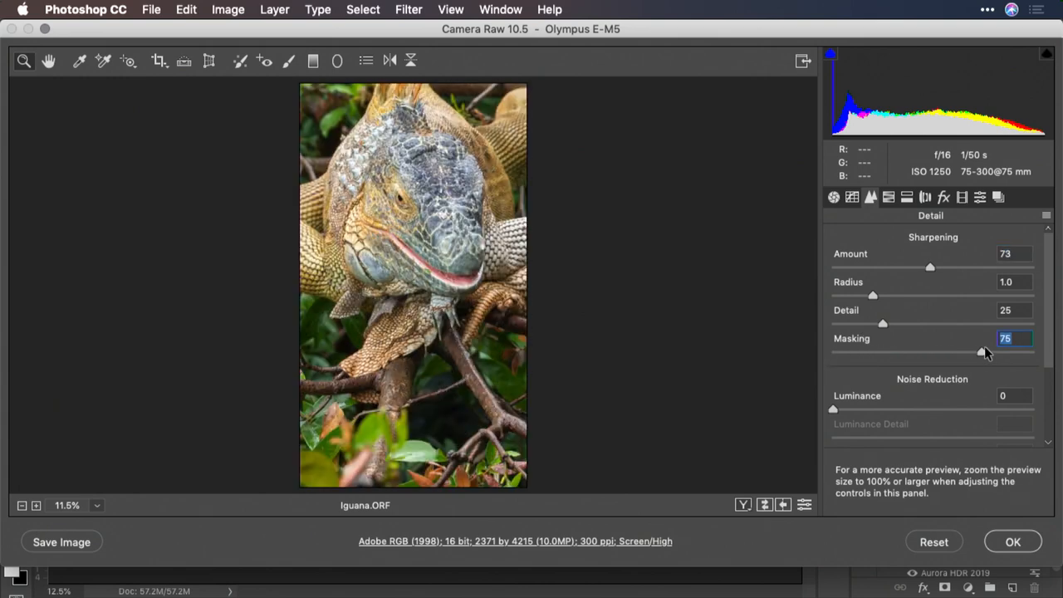
click(1013, 542)
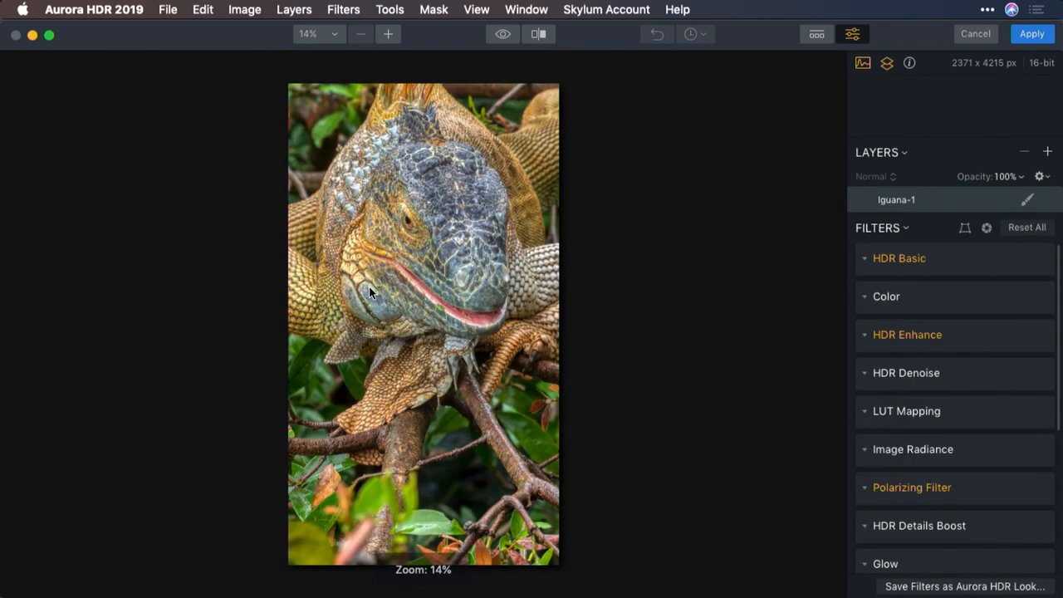
Reapply the Aurora HDR filter to the updated iguana layer
click(1031, 33)
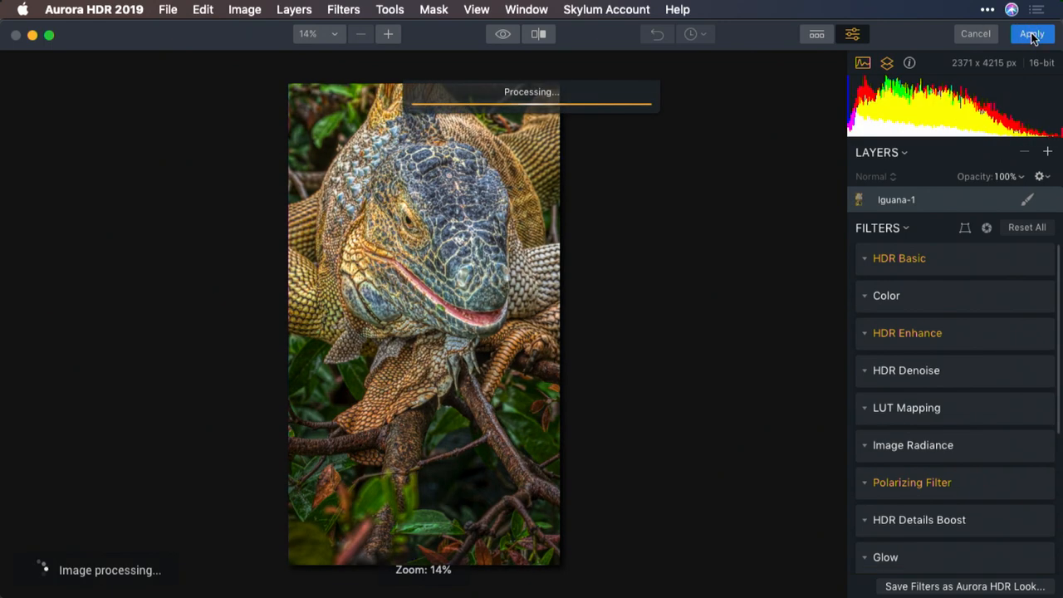
click(1032, 33)
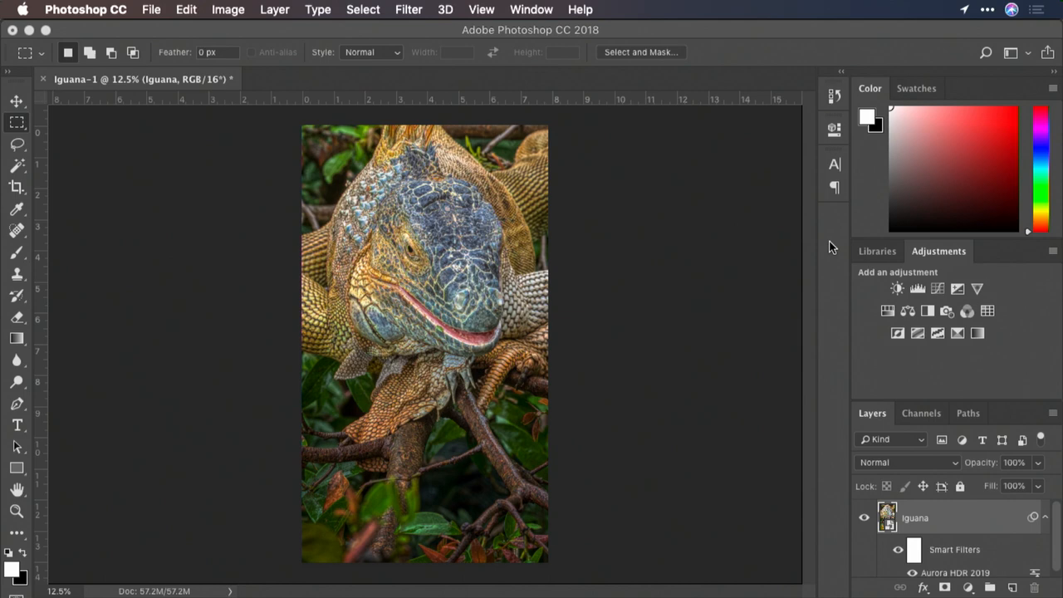
mouse_move(149, 10)
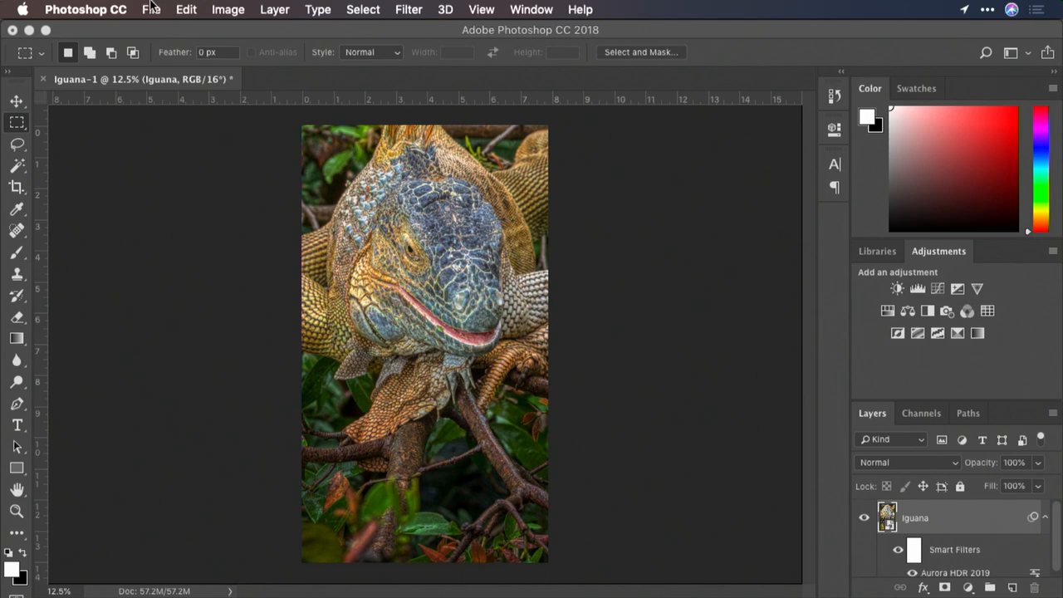
Save the Aurora-filtered iguana as Iguana-1.psd in Photoshop format on the Desktop
click(149, 10)
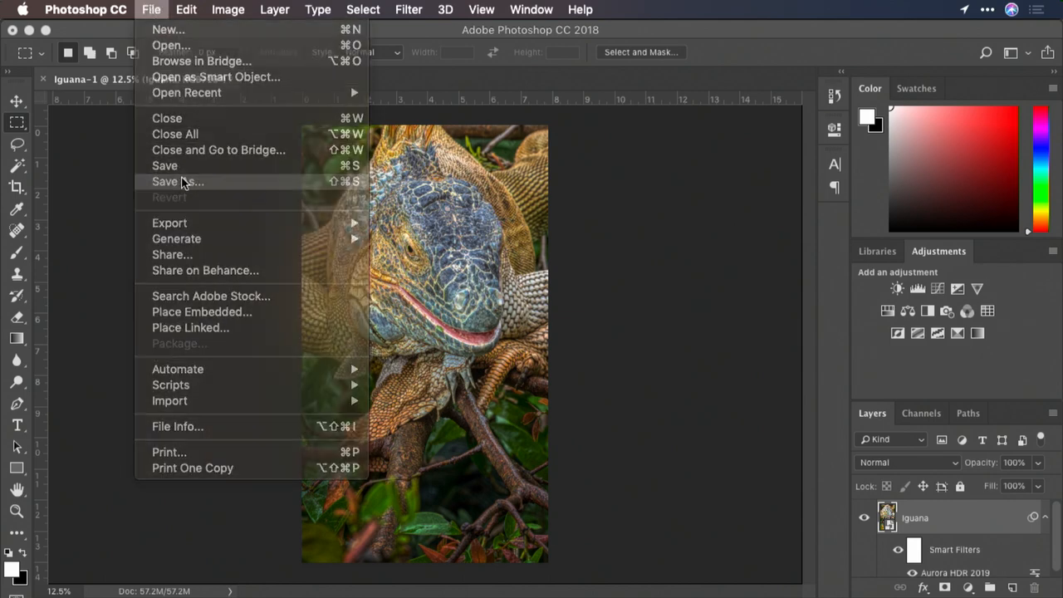
click(175, 181)
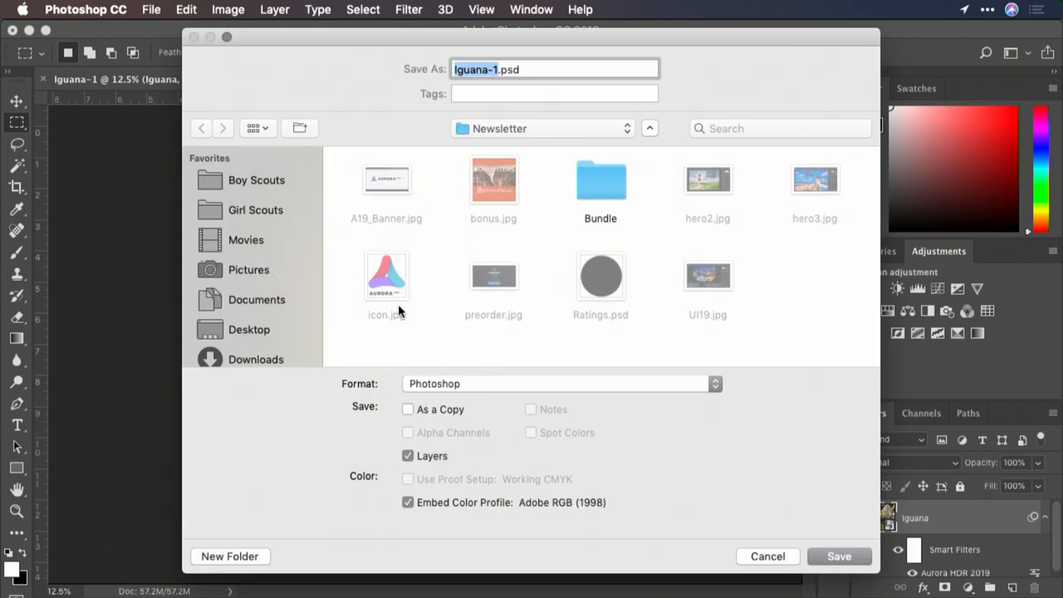
click(249, 328)
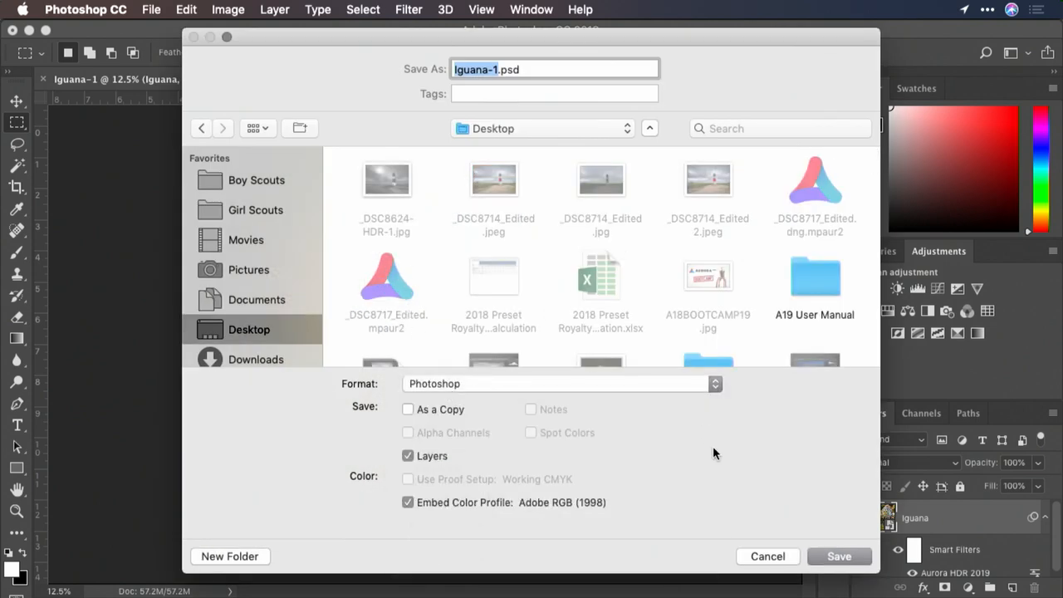
click(838, 557)
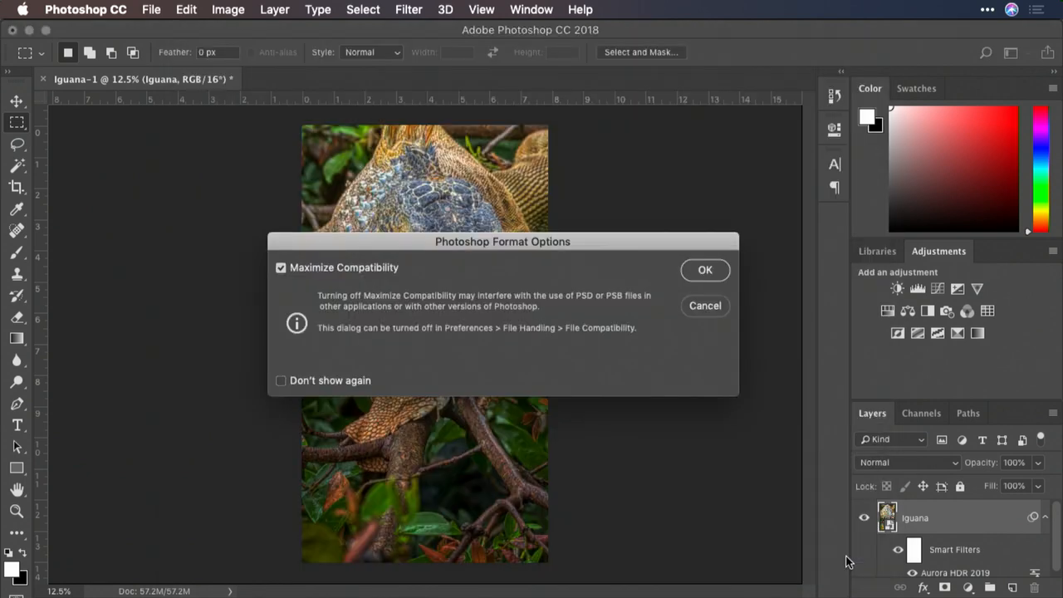